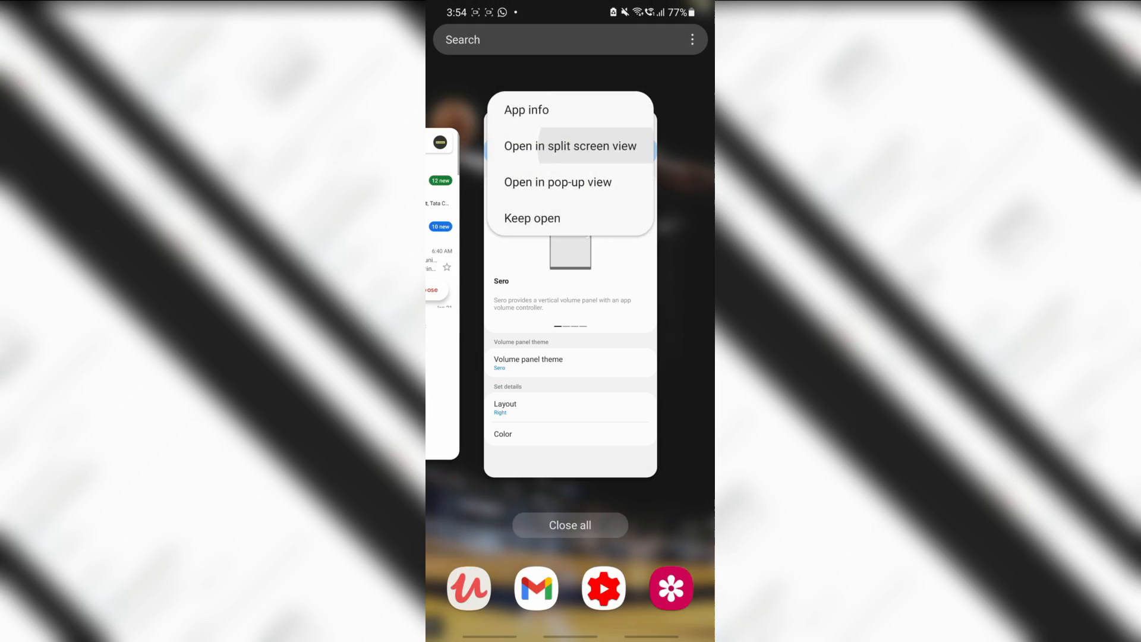
Preview the expanded volume panel and equalizer presets, then launch Sound Assistant from the app drawer.
left_click(571, 146)
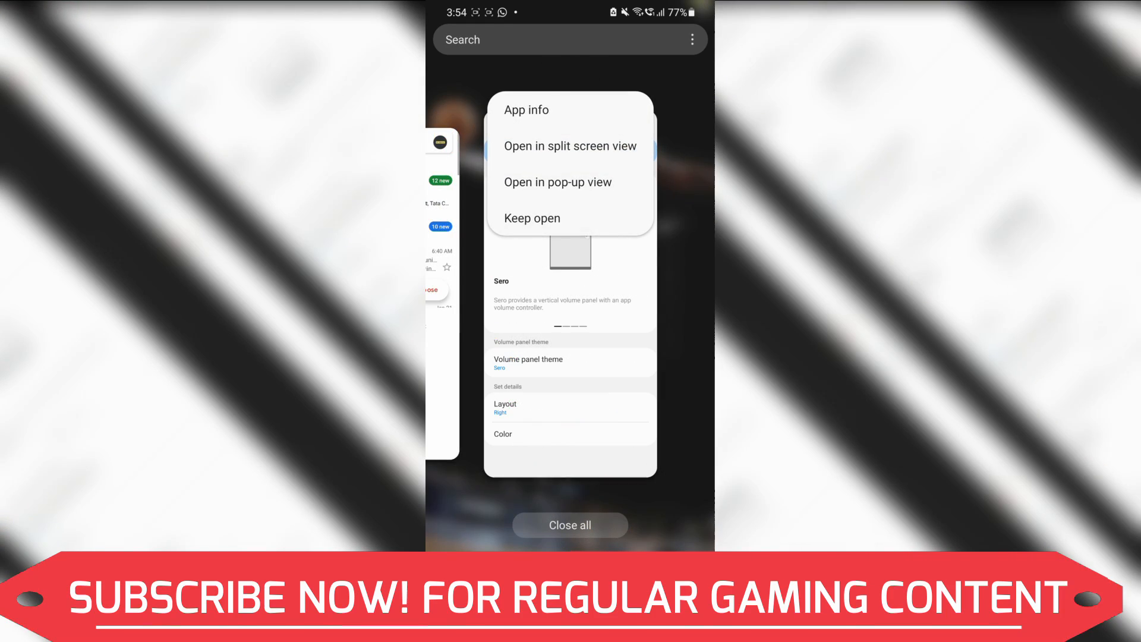
left_click(569, 146)
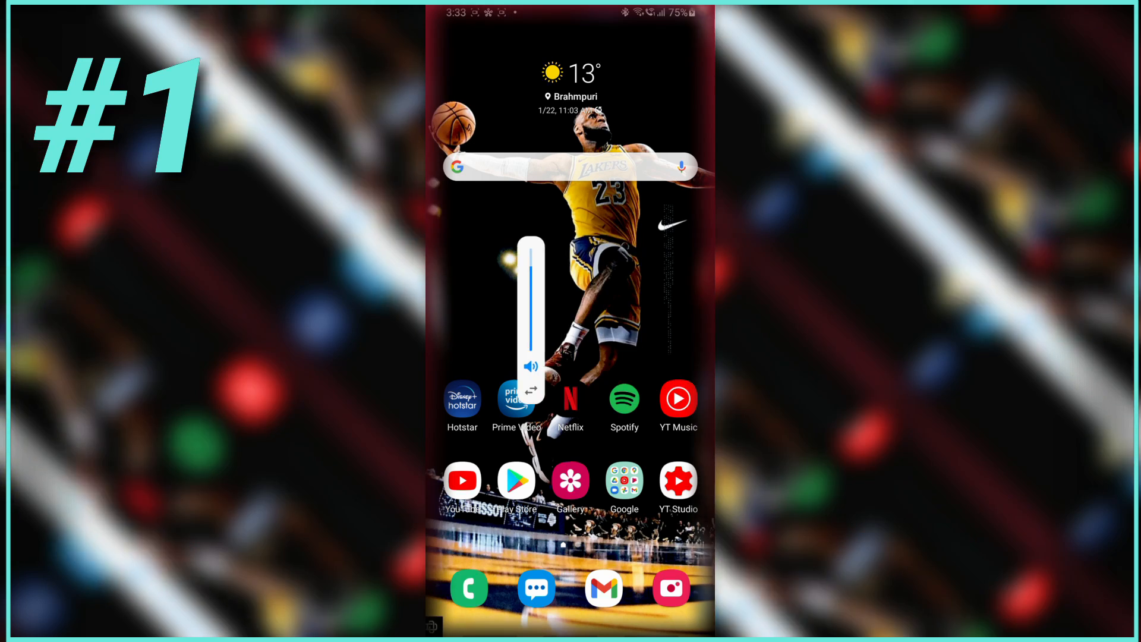
left_click(532, 390)
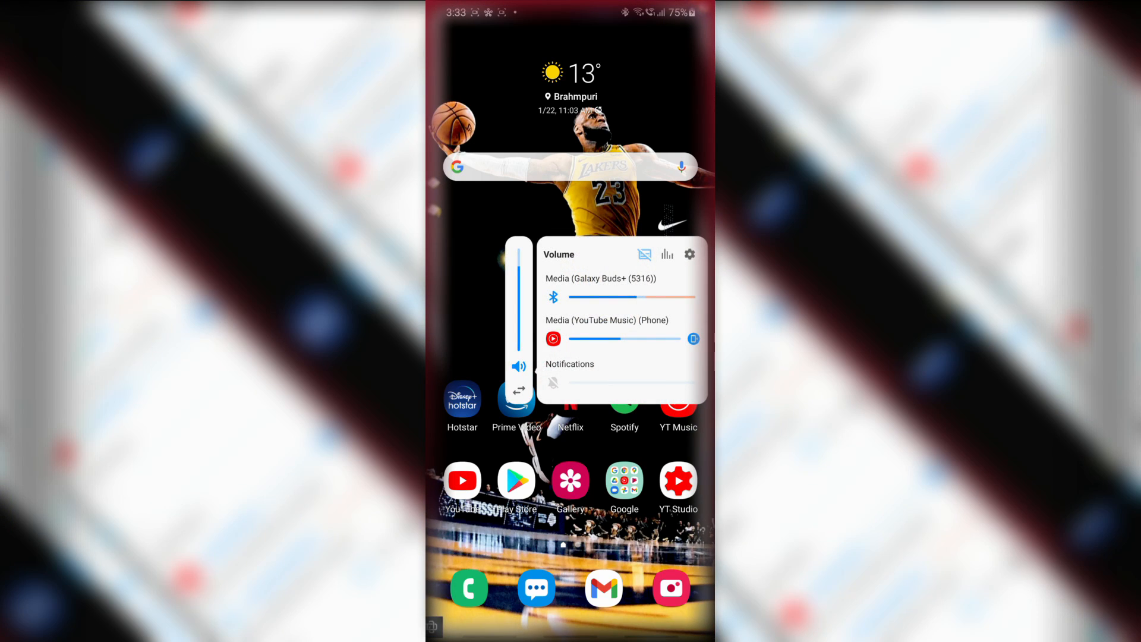
left_click(667, 254)
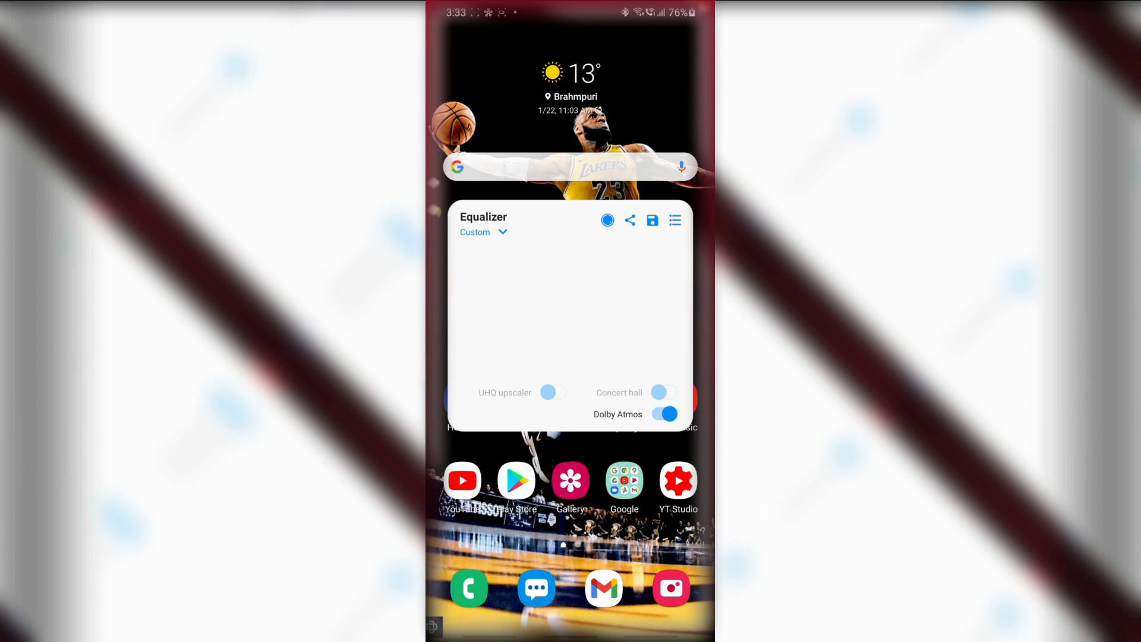
left_click(483, 231)
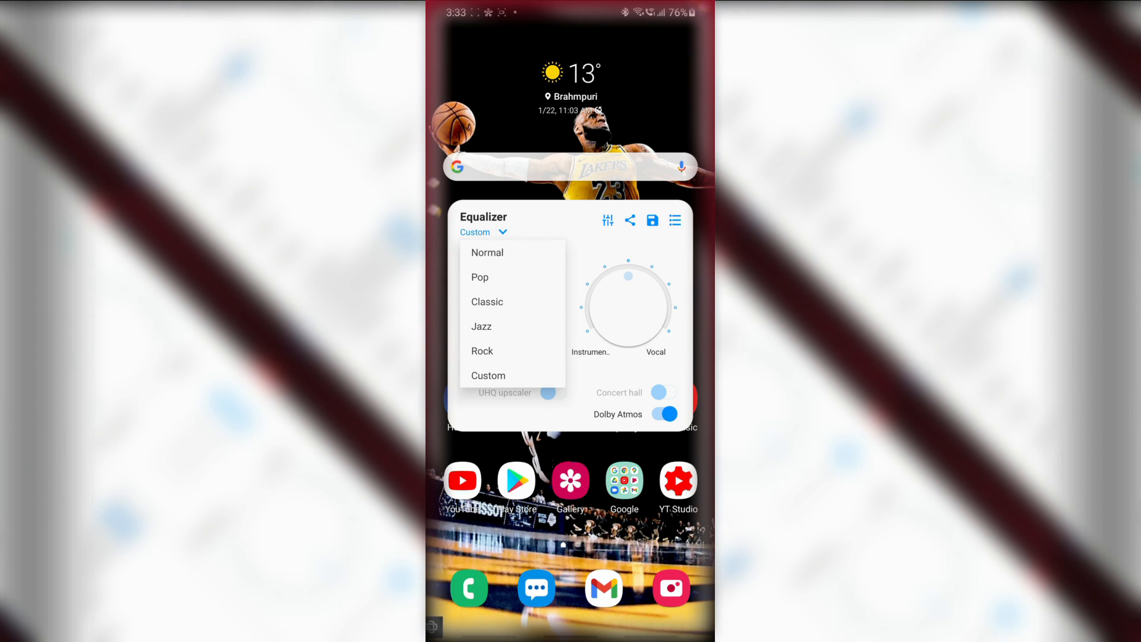
left_click(480, 277)
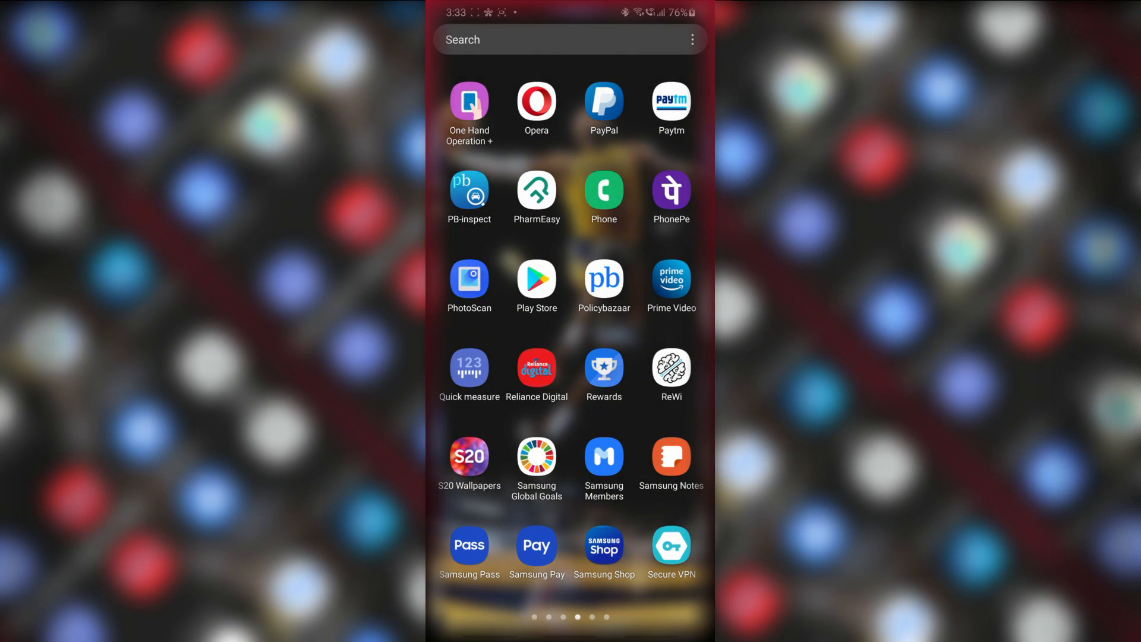
scroll("left", 3)
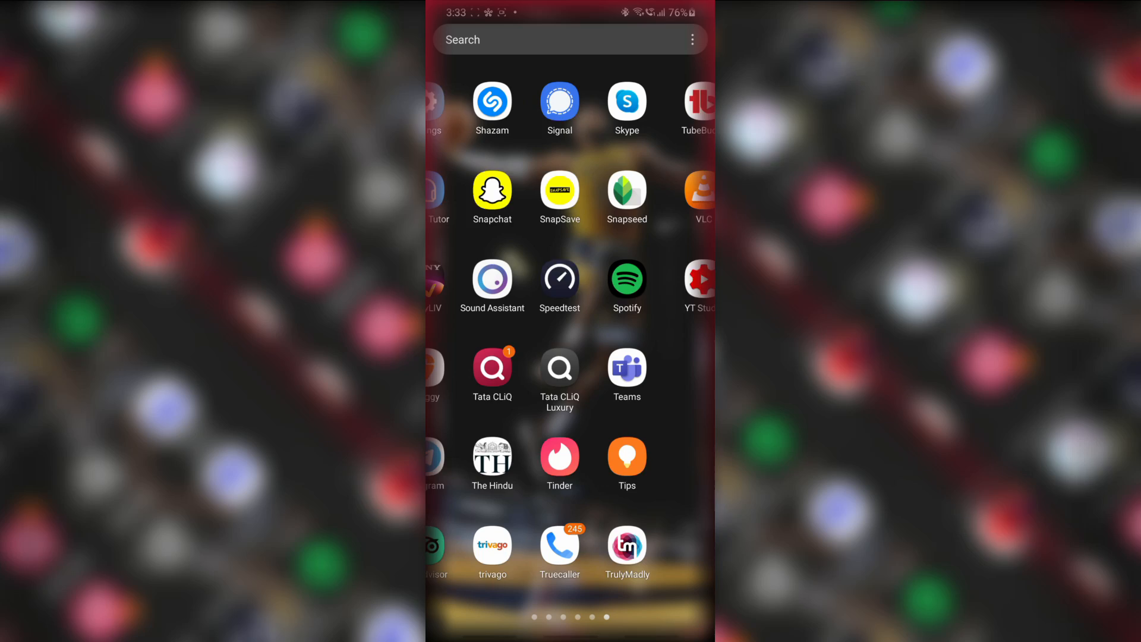
left_click(492, 278)
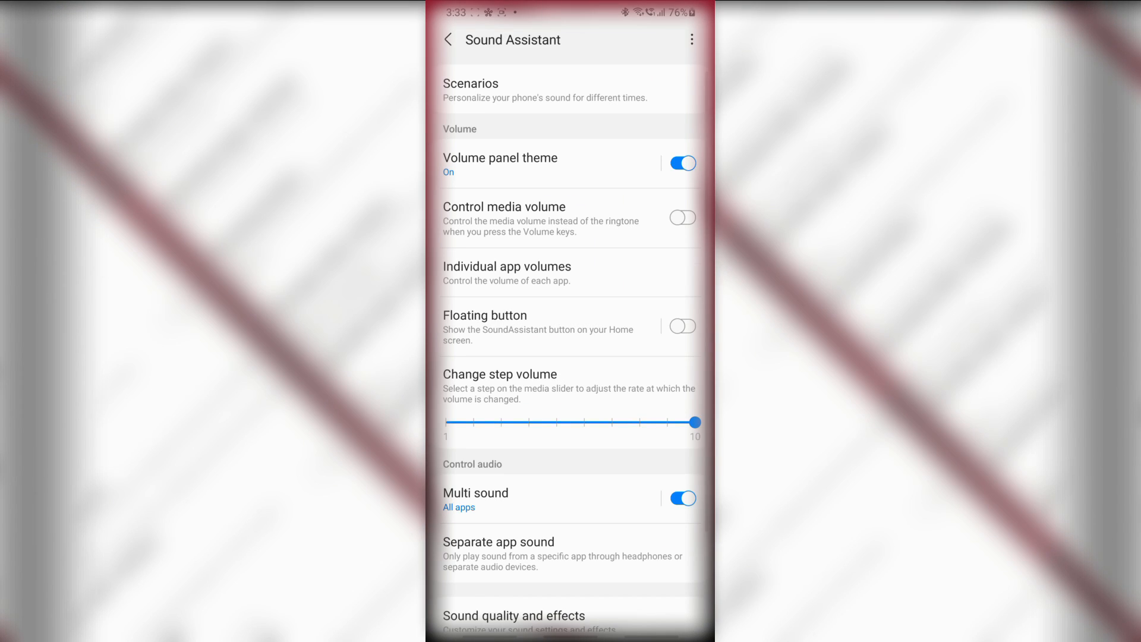
Switch the Volume panel theme colour to the grey/black/blue palette.
left_click(500, 164)
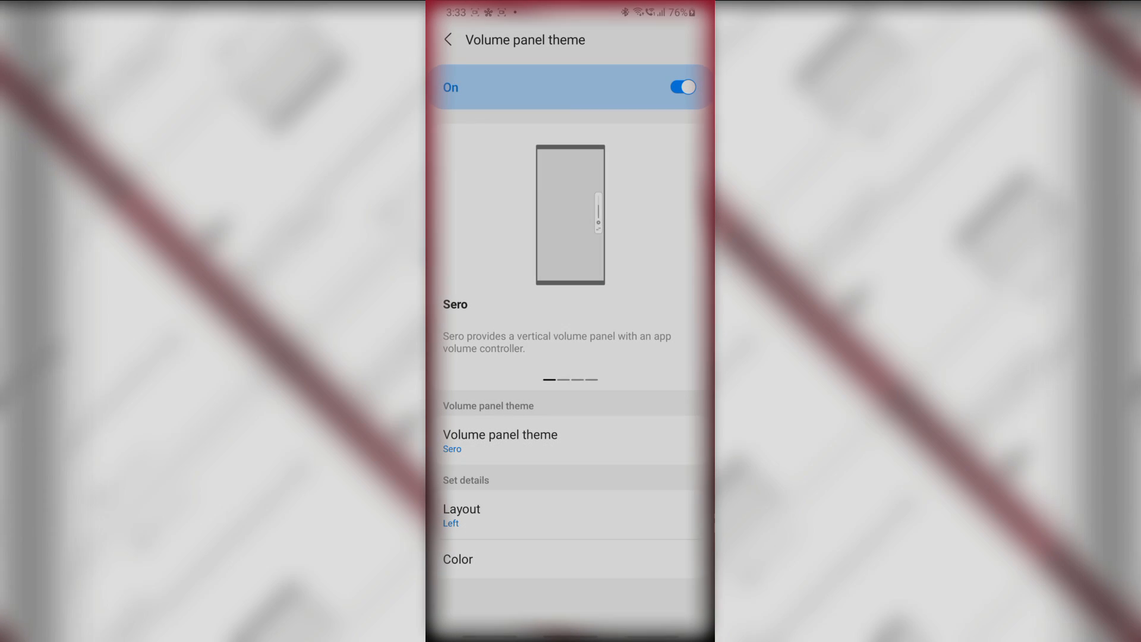
left_click(461, 509)
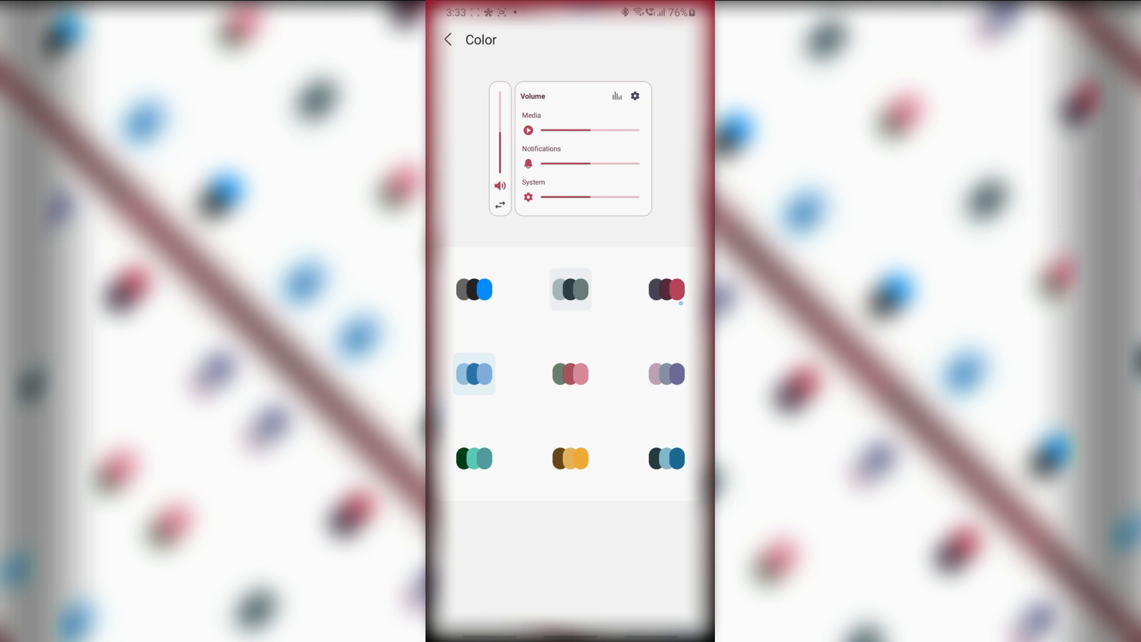
left_click(474, 289)
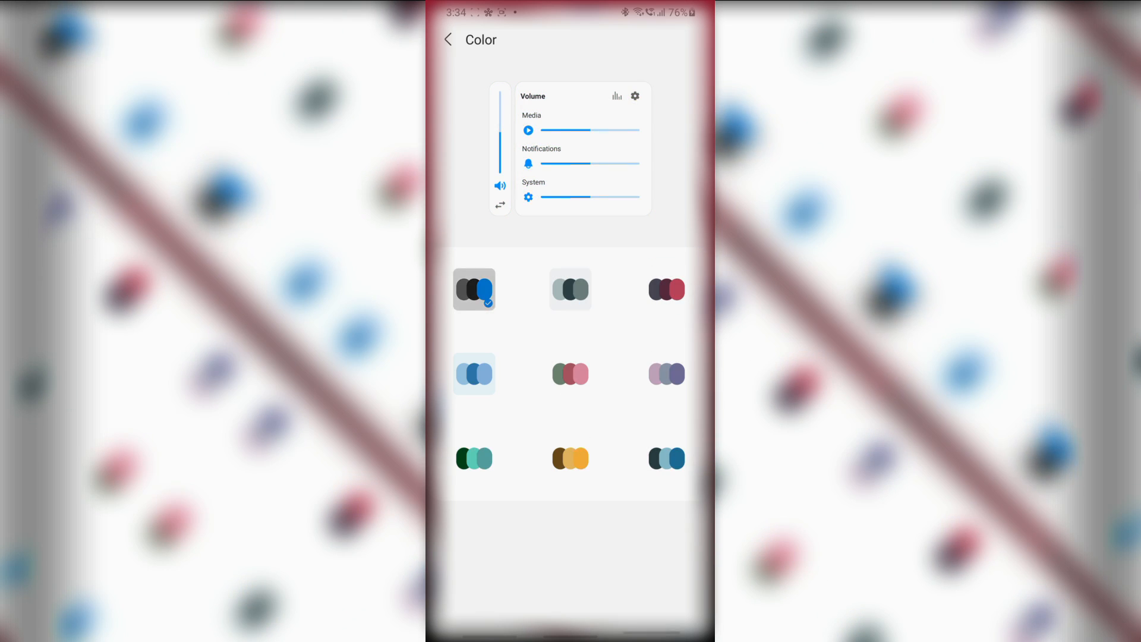
left_click(448, 40)
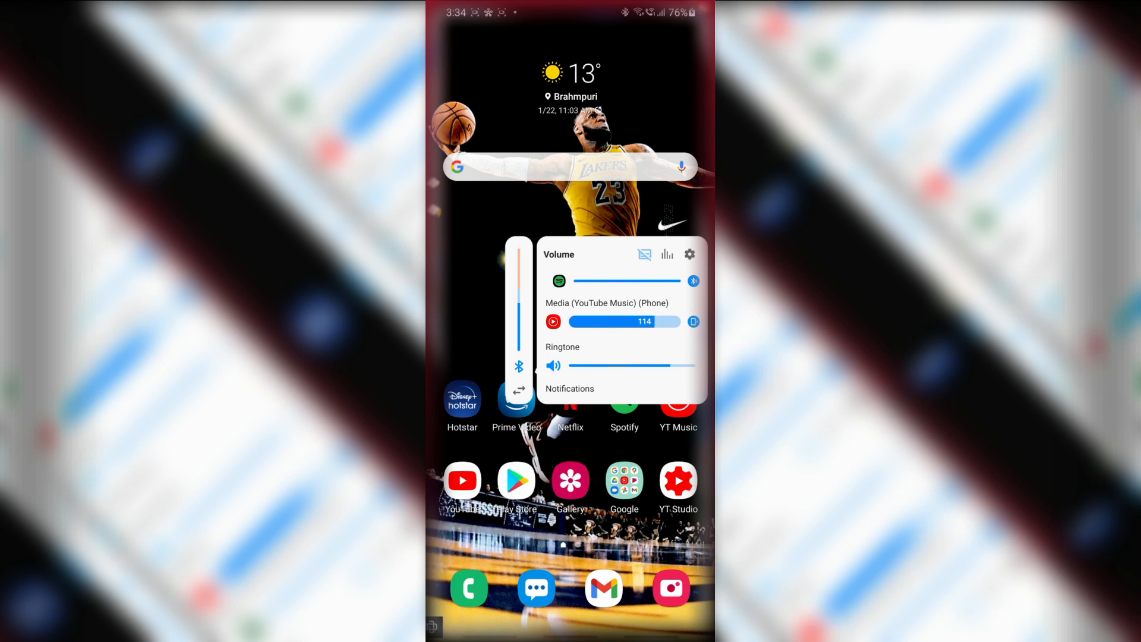
Adjust YouTube Music's volume, then set YouTube as the Separate app sound app.
left_click_drag(655, 321, 601, 322)
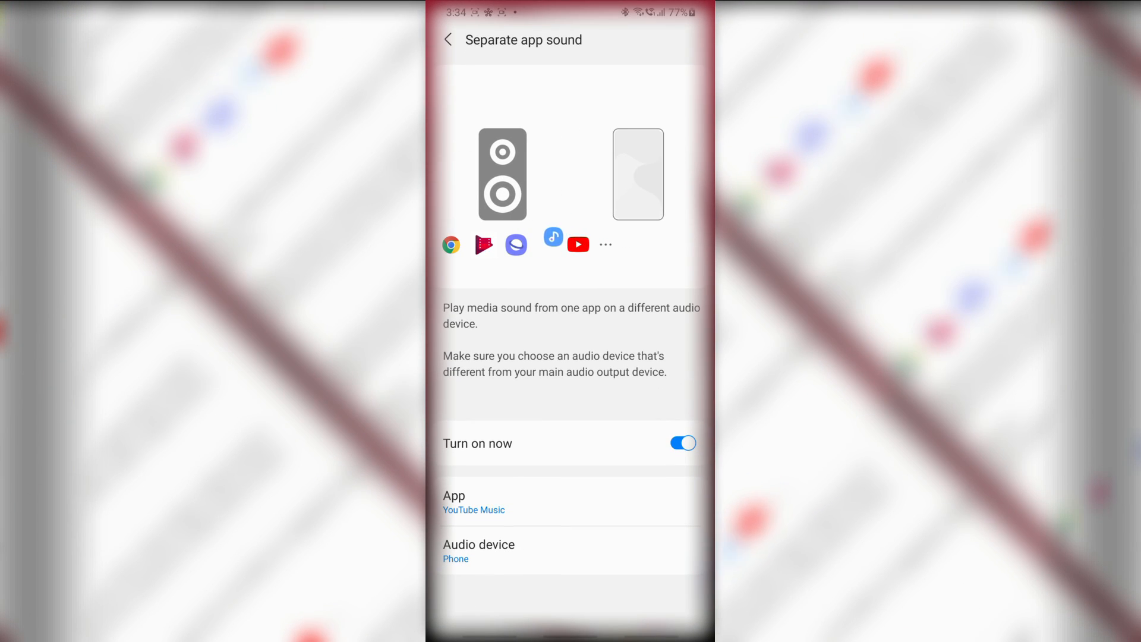
left_click(681, 443)
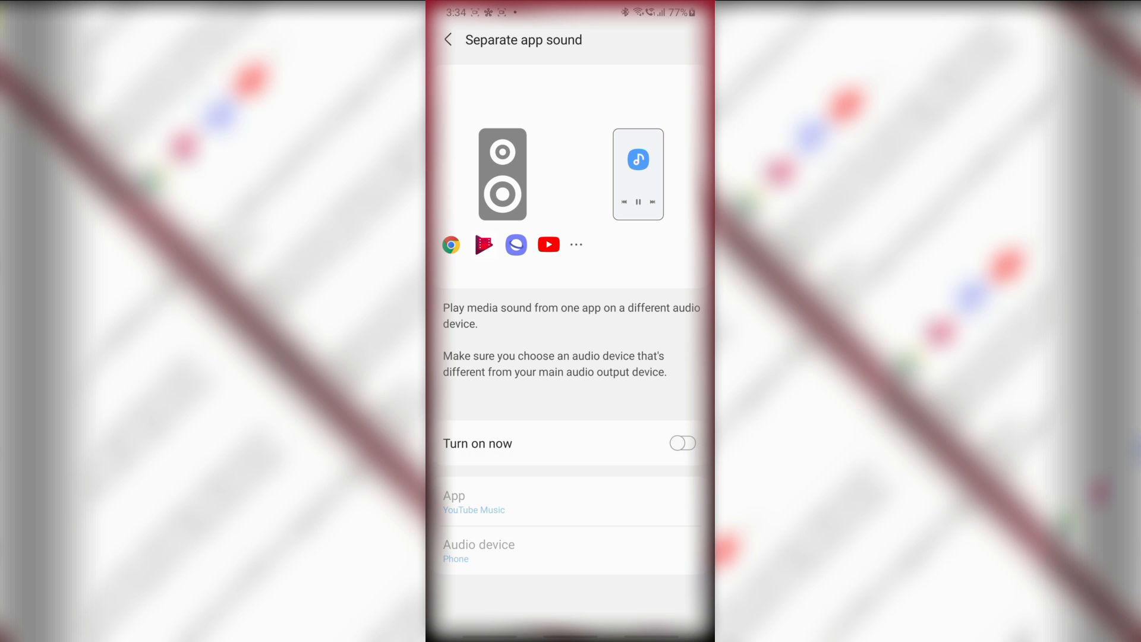
left_click(473, 502)
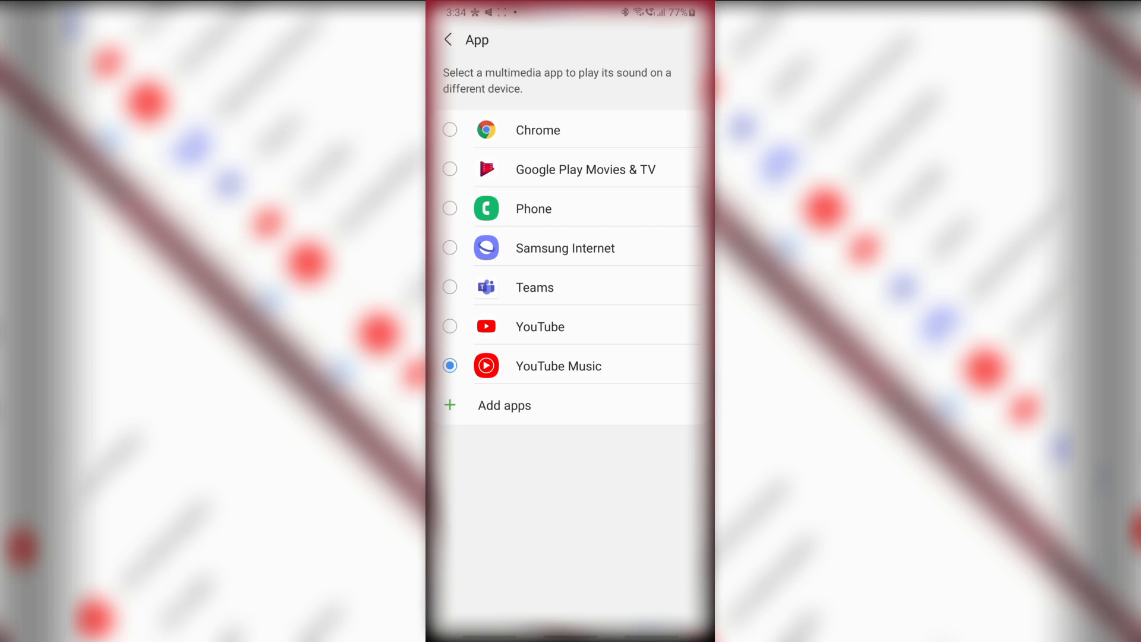
left_click(450, 326)
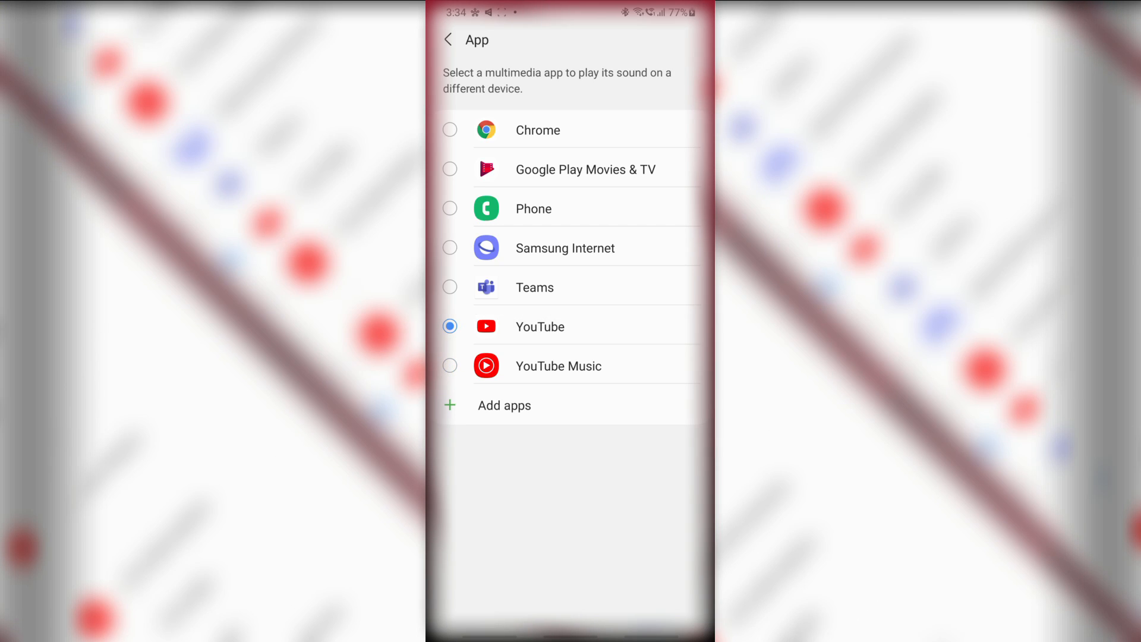
left_click(541, 326)
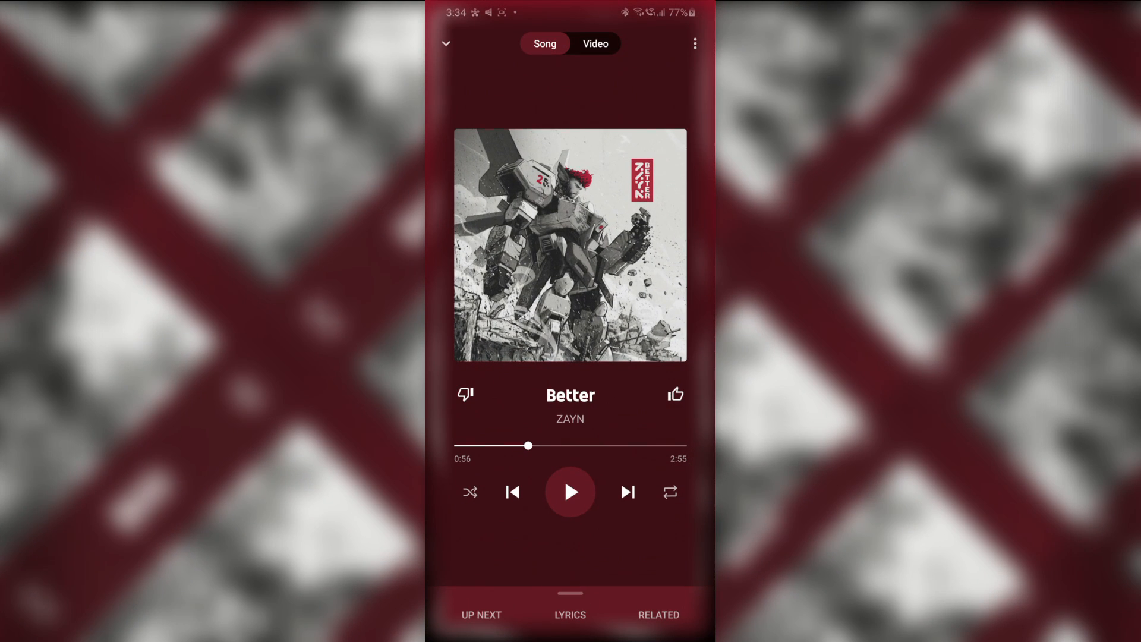
key("Home")
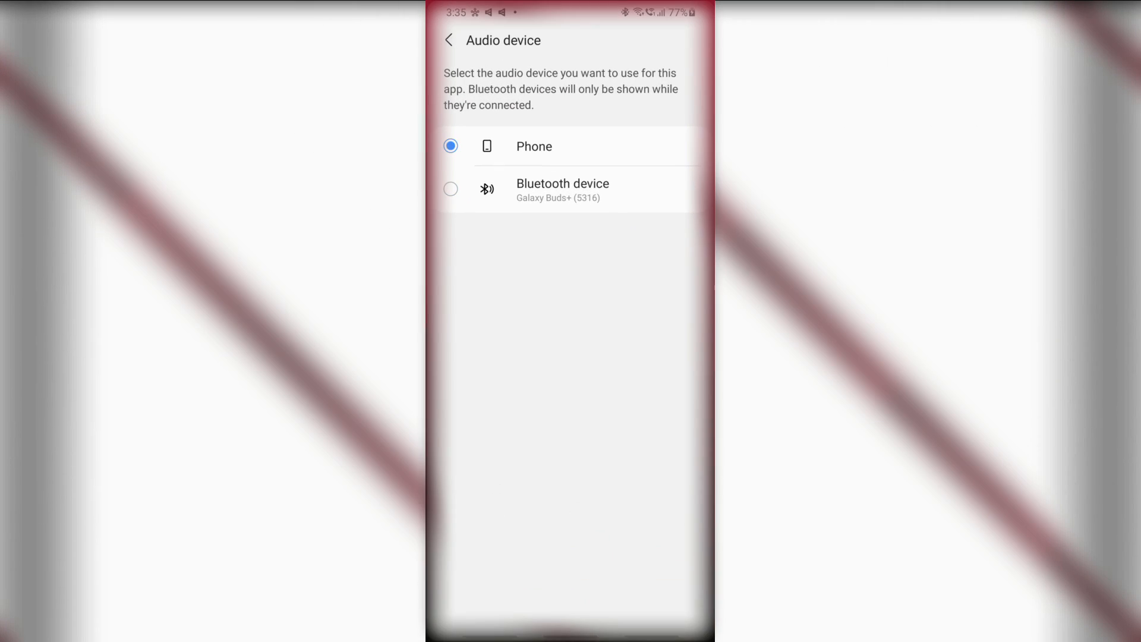
left_click(448, 39)
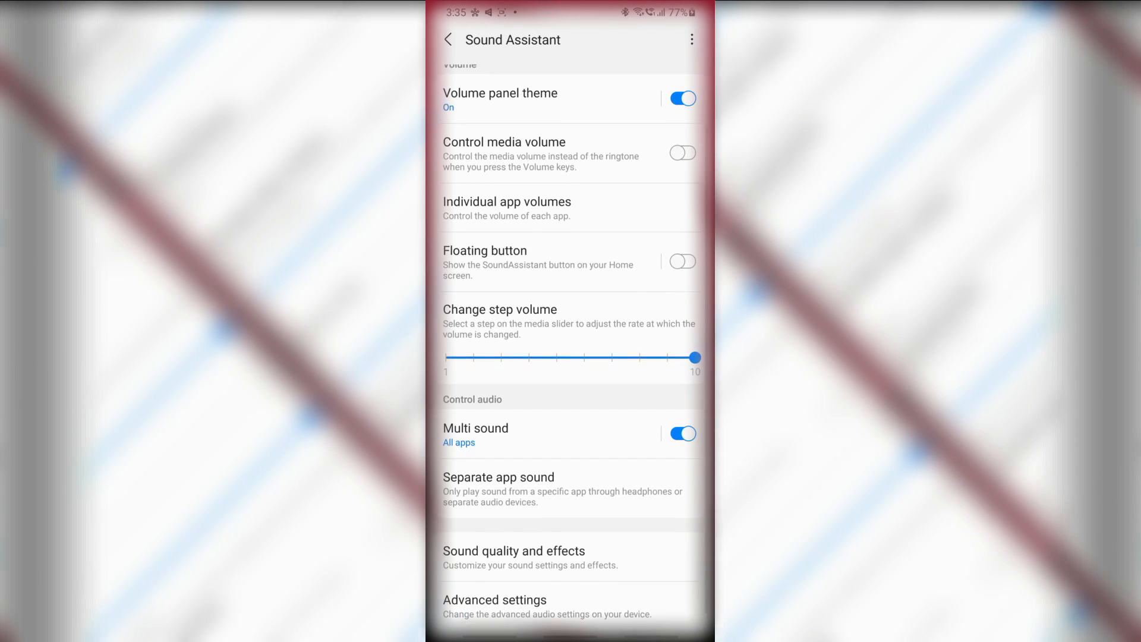
In Individual app volumes, set Spotify to 51%, Chrome to 42% and YouTube to 100%.
scroll("down", 3)
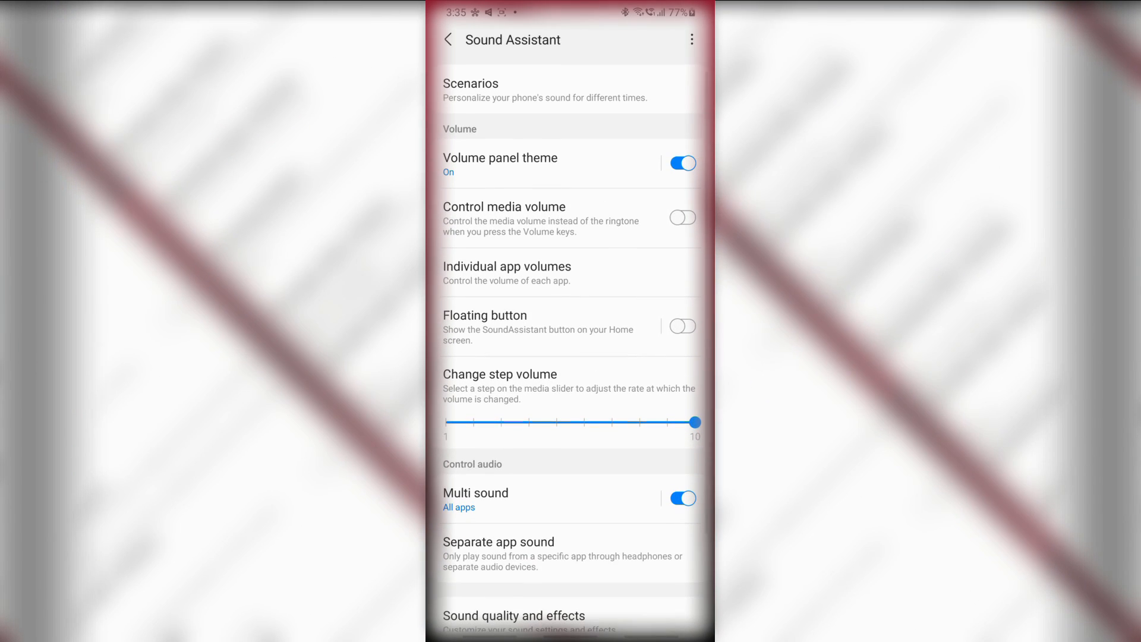
left_click(507, 265)
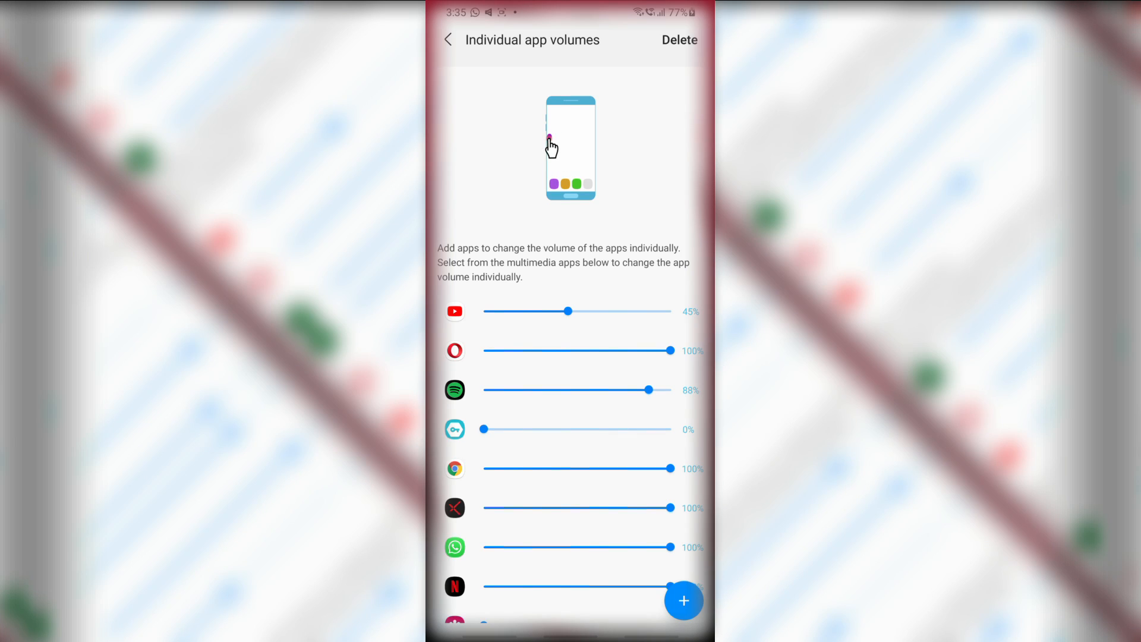
left_click_drag(647, 390, 577, 389)
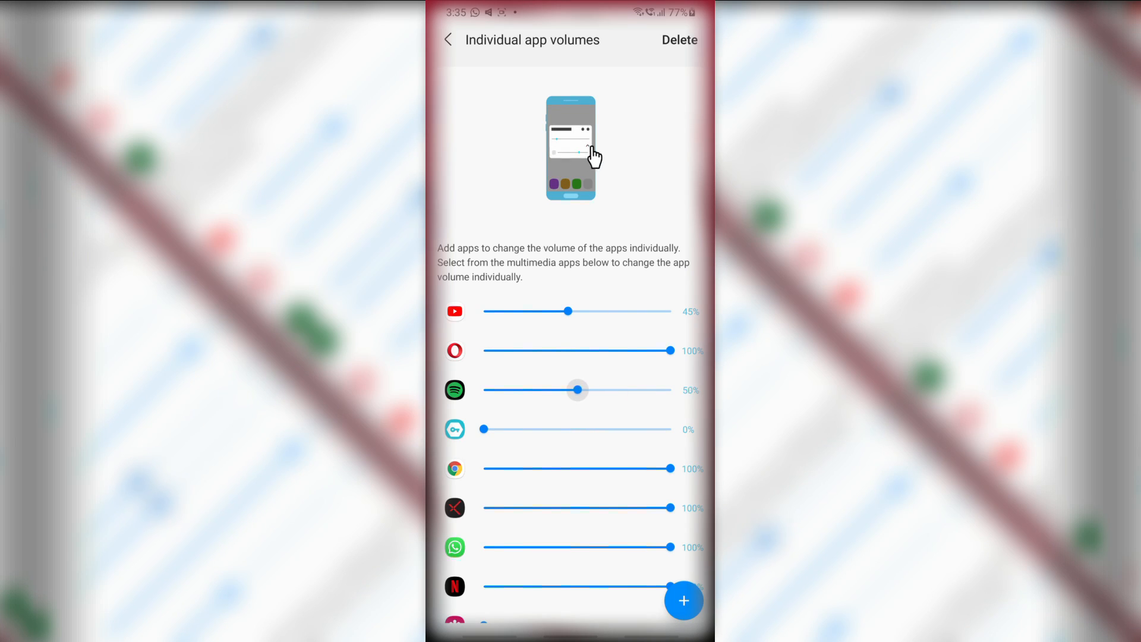
left_click_drag(670, 468, 597, 468)
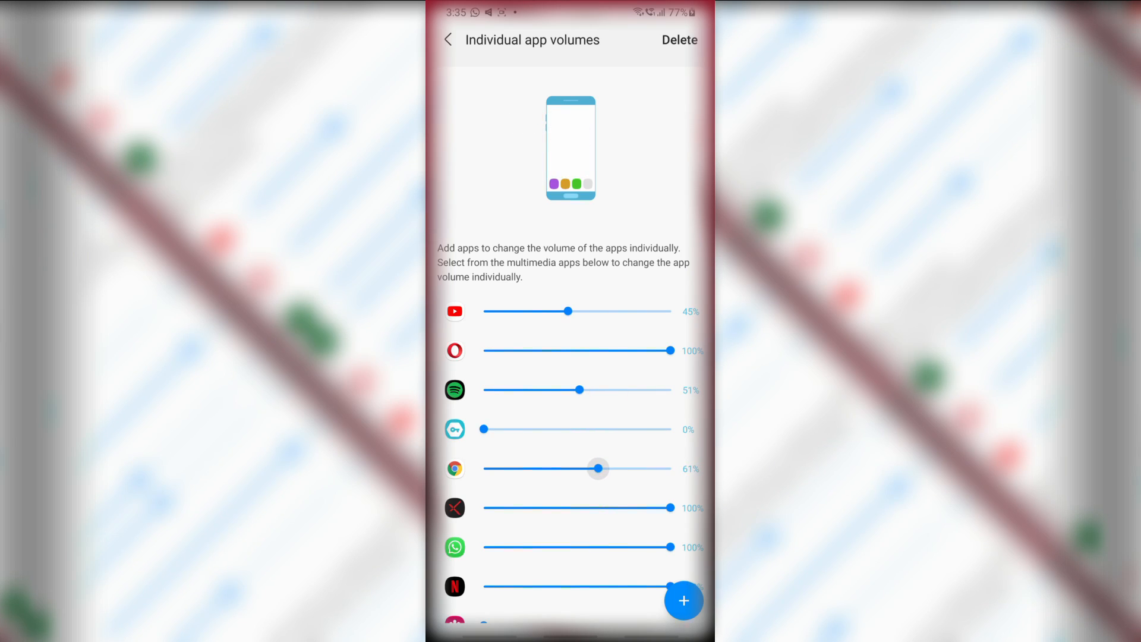
scroll("down", 3)
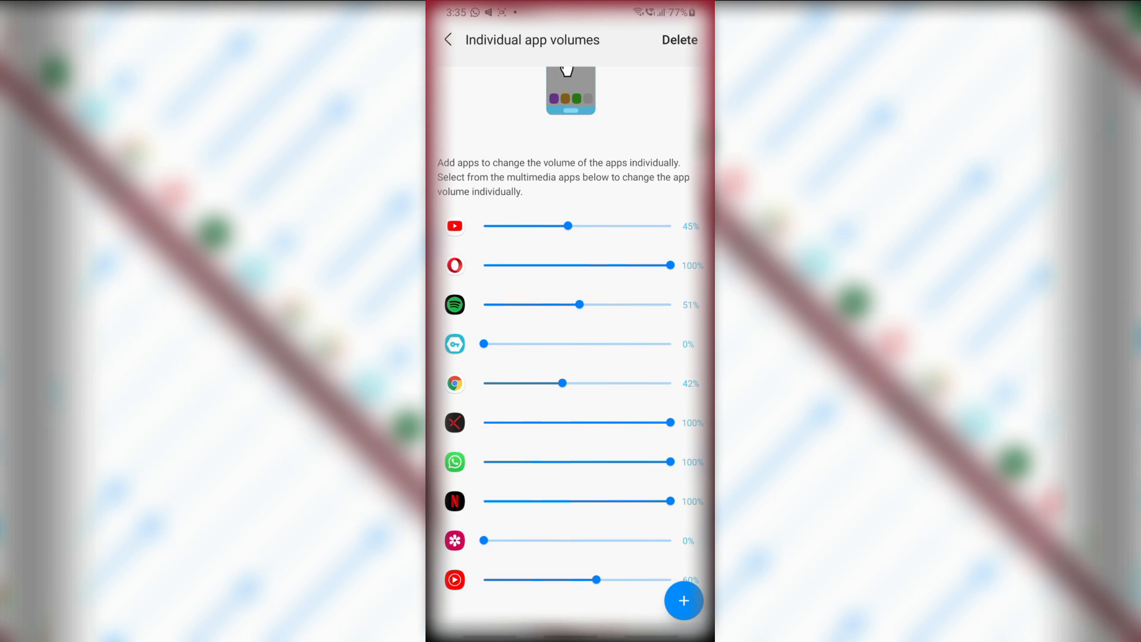
left_click_drag(568, 226, 665, 226)
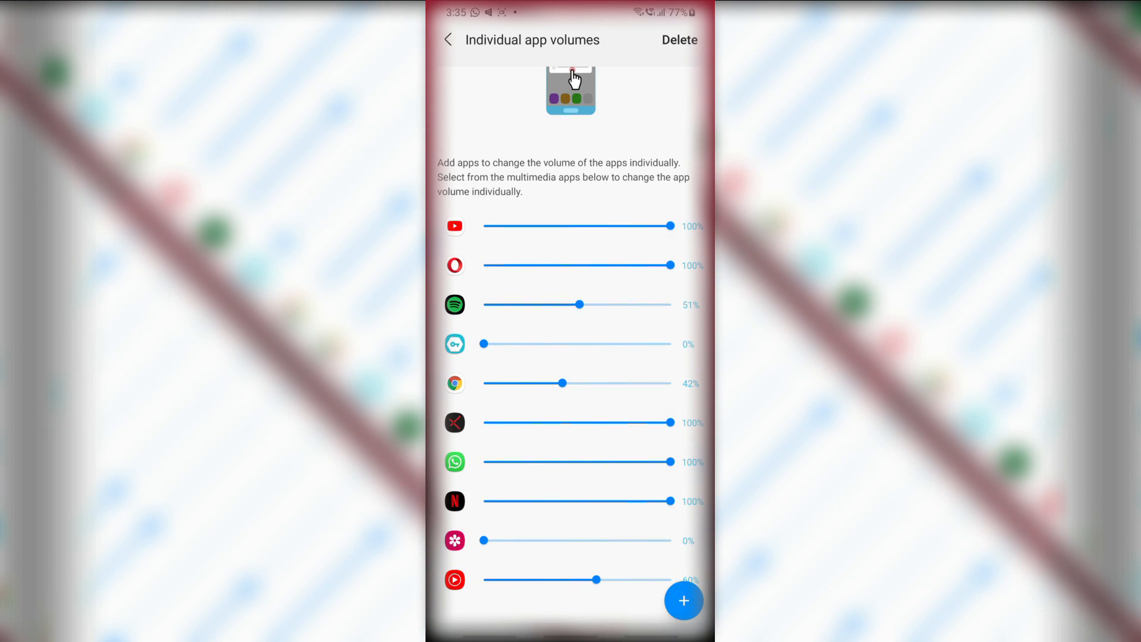
scroll("down", 3)
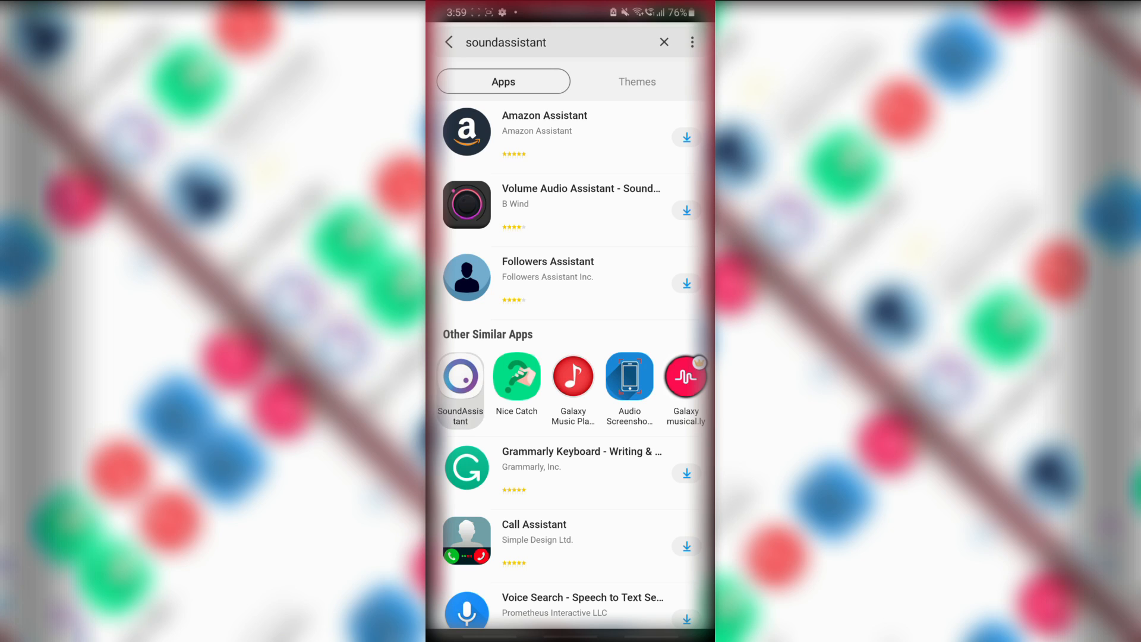
Open the SoundAssistant listing from Other Similar Apps in the soundassistant search results.
left_click(460, 379)
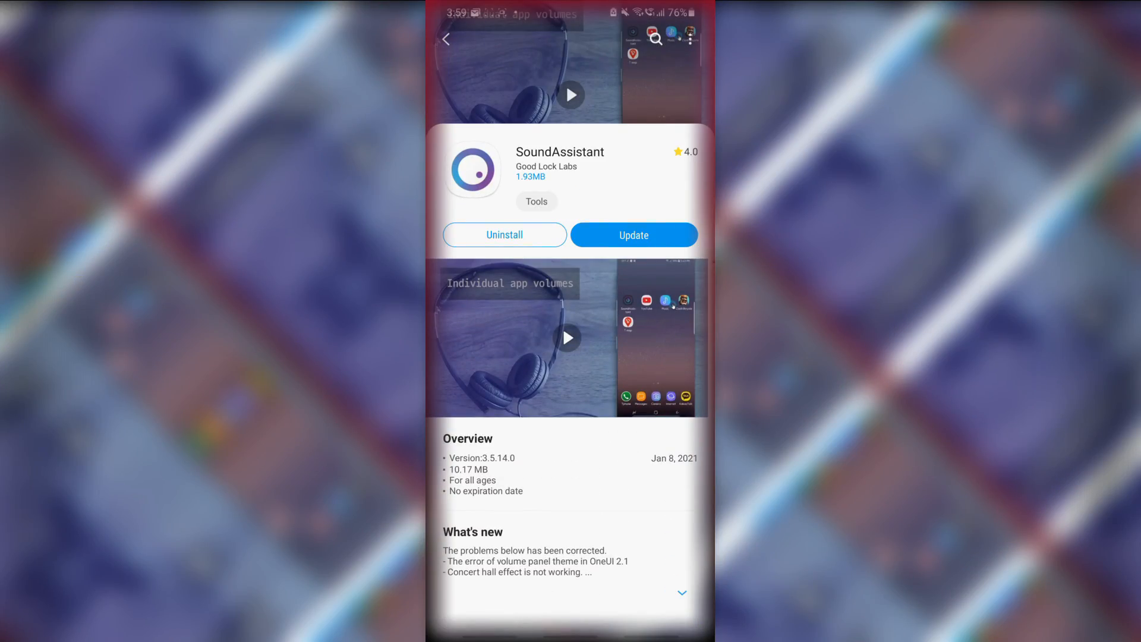
left_click(632, 234)
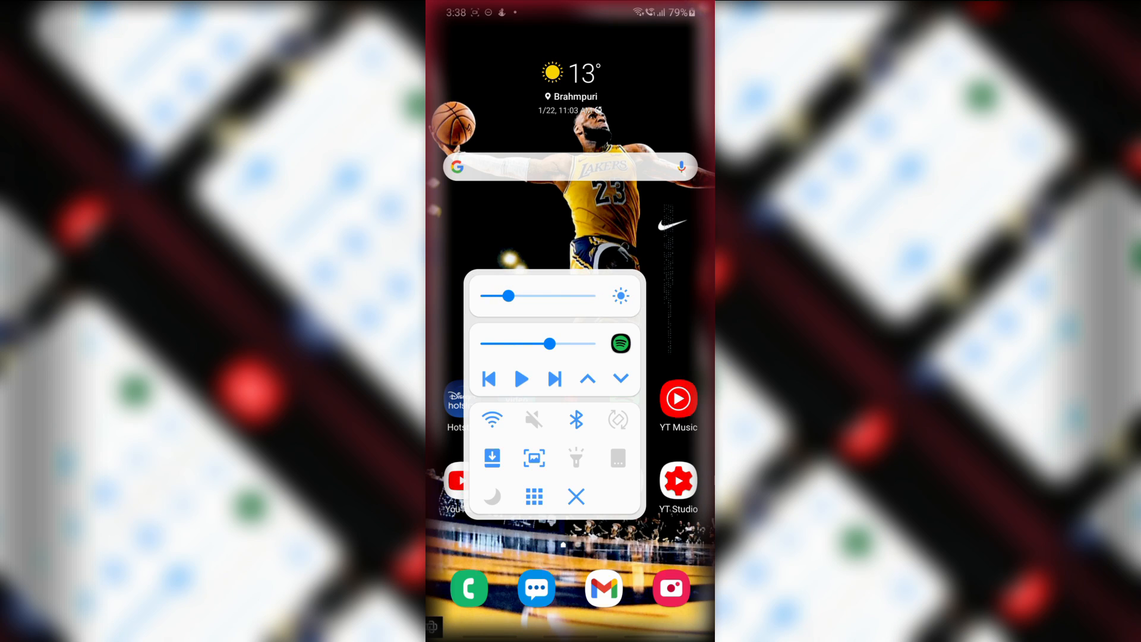
In Quick tools, lower the media volume, toggle the sound mode, and close the panel.
left_click_drag(549, 343, 517, 344)
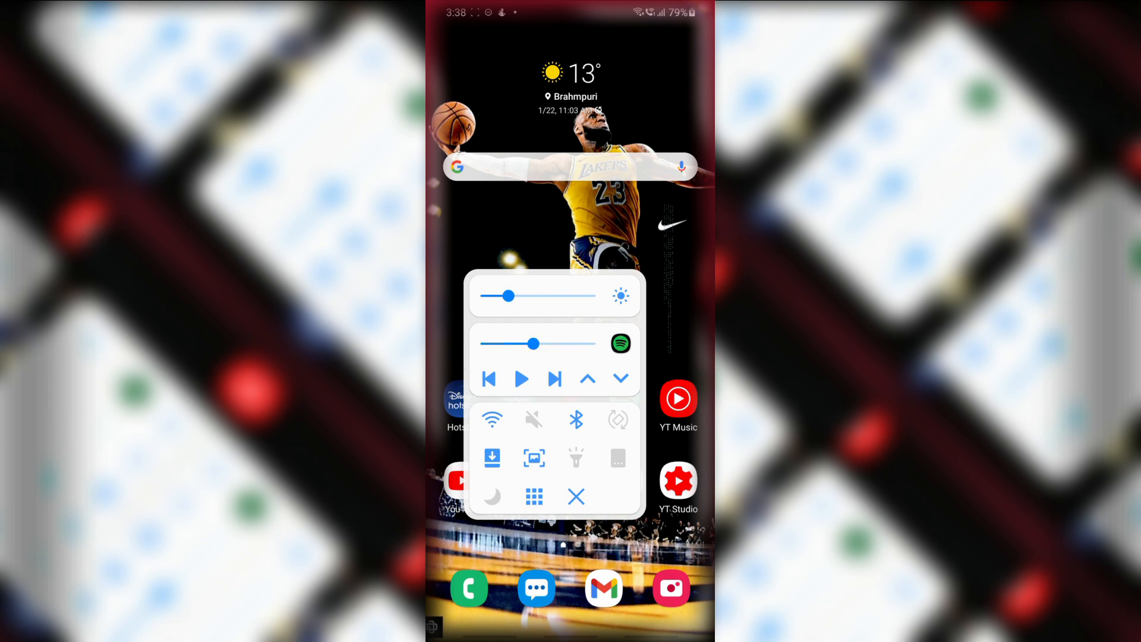
left_click(534, 419)
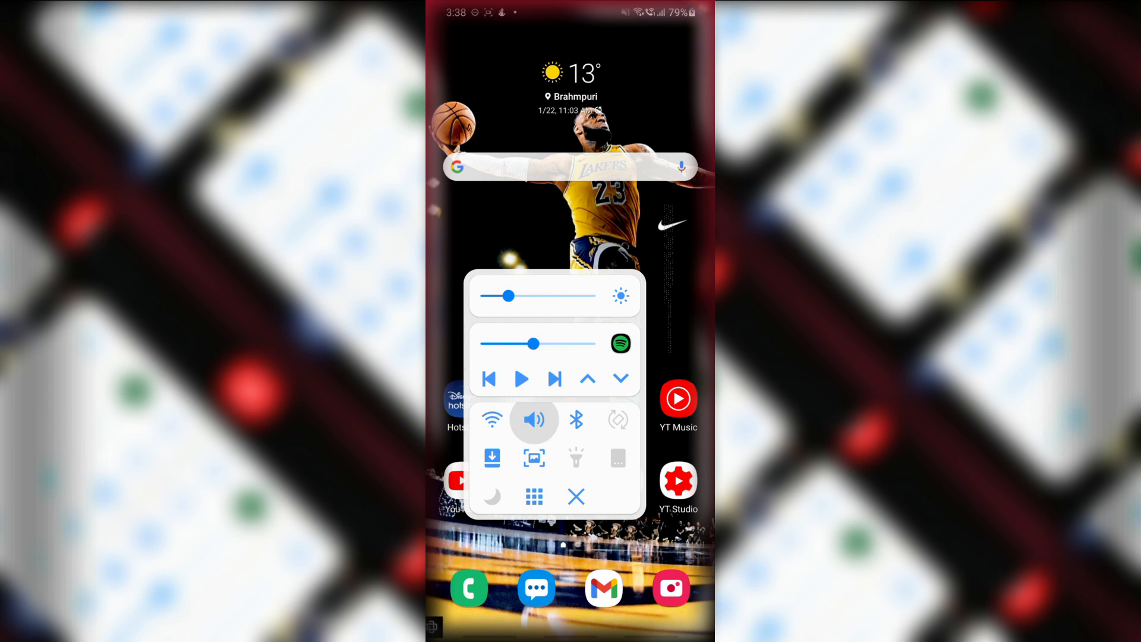
left_click(576, 497)
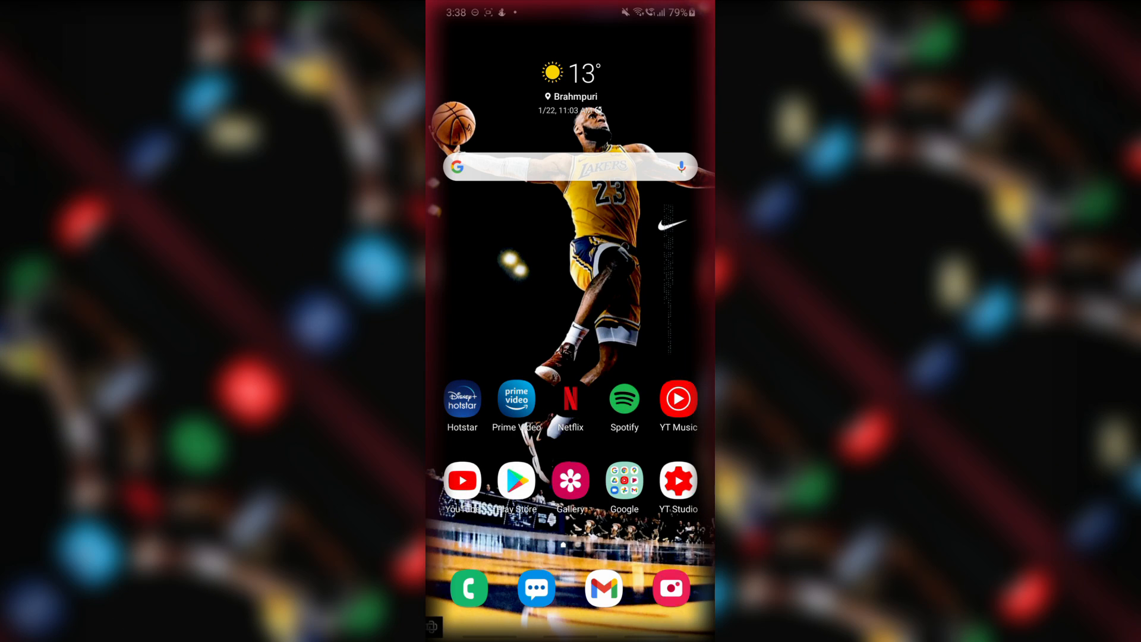
Search 'one' in Finder and launch One Hand Operation +.
left_click(570, 166)
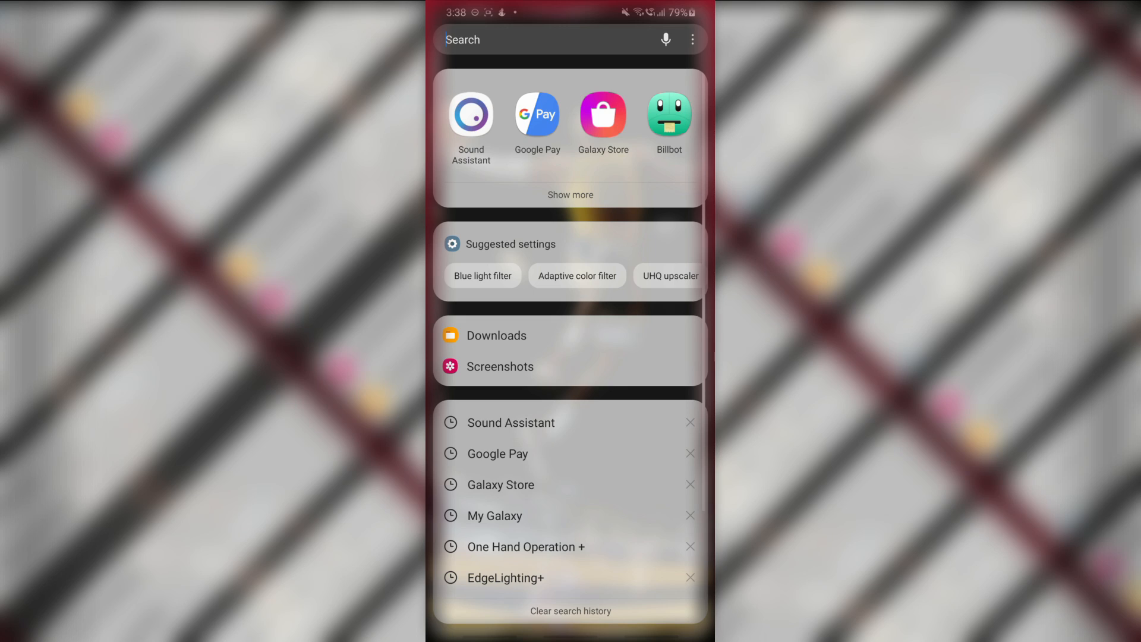
type("one")
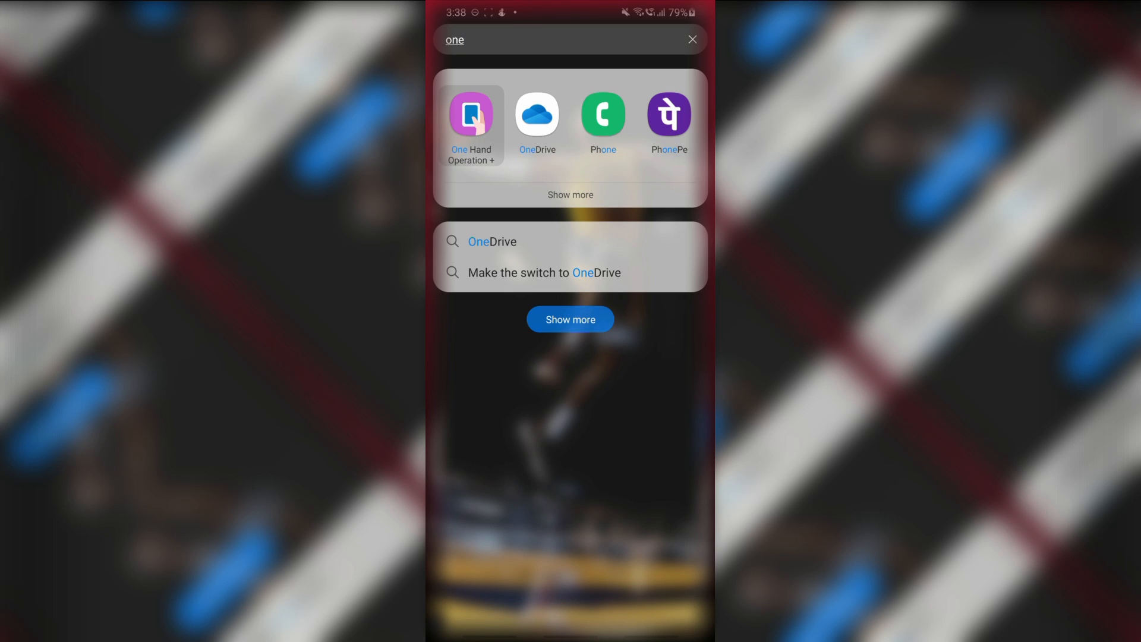
left_click(471, 116)
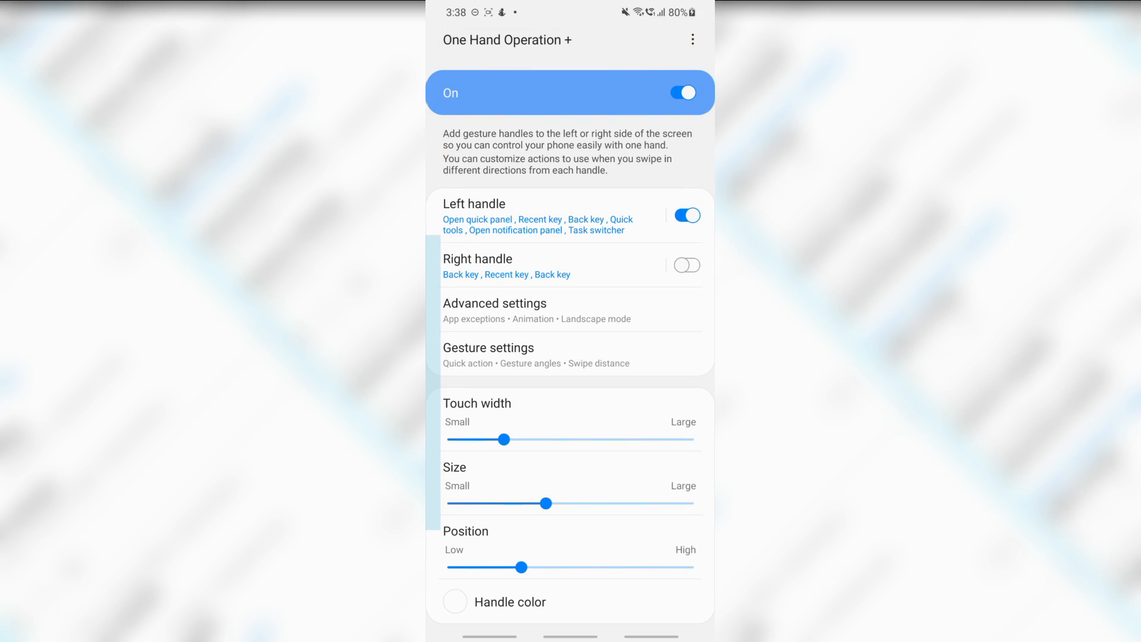
Turn on the right handle, set Straight left to Menu key and Diagonal up to Previous app, and enable Long swipe.
left_click(682, 264)
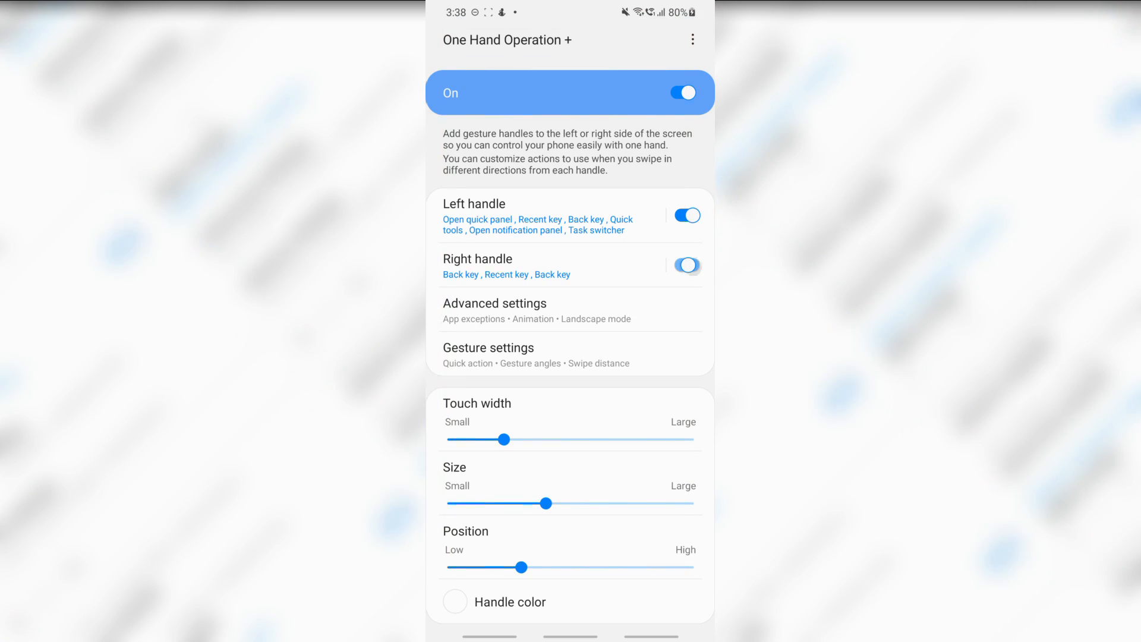
scroll("down", 3)
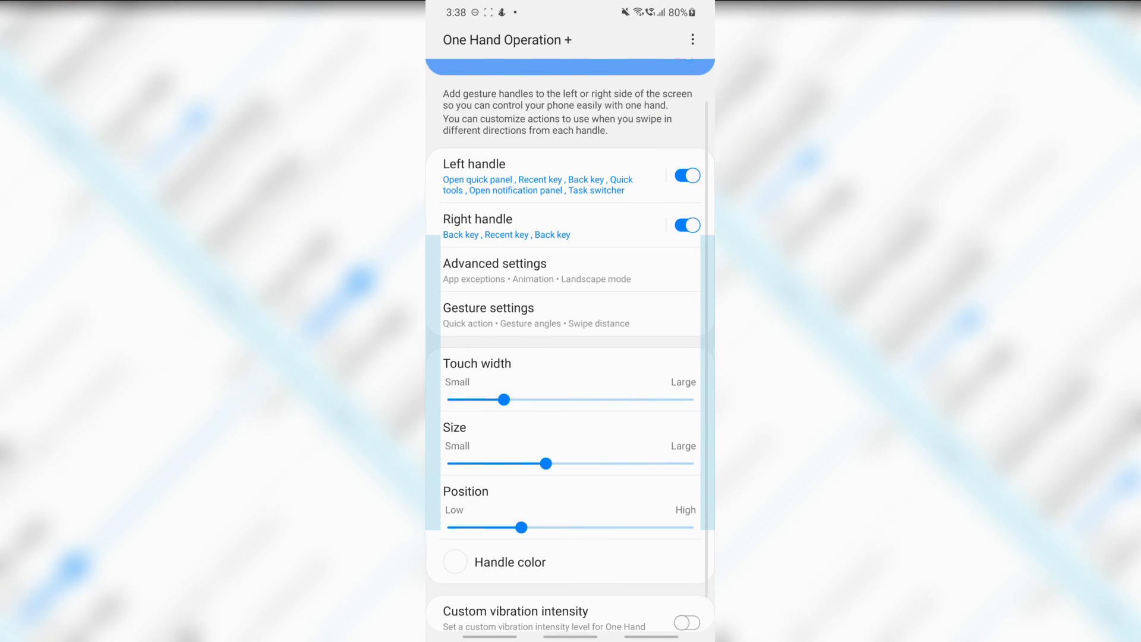
scroll("down", 3)
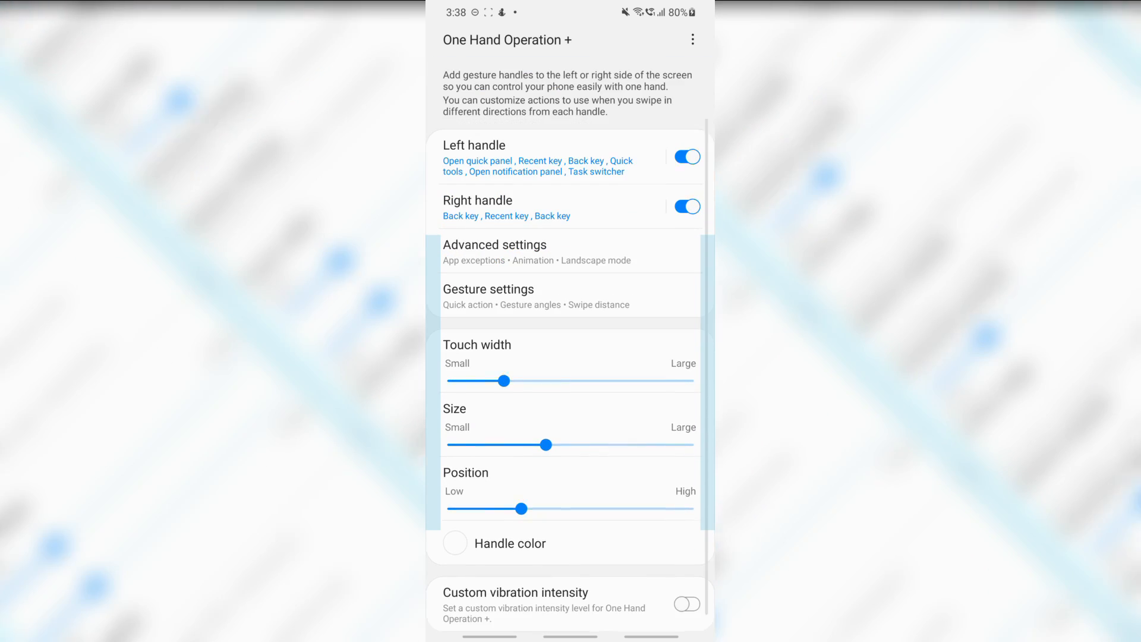
left_click(477, 207)
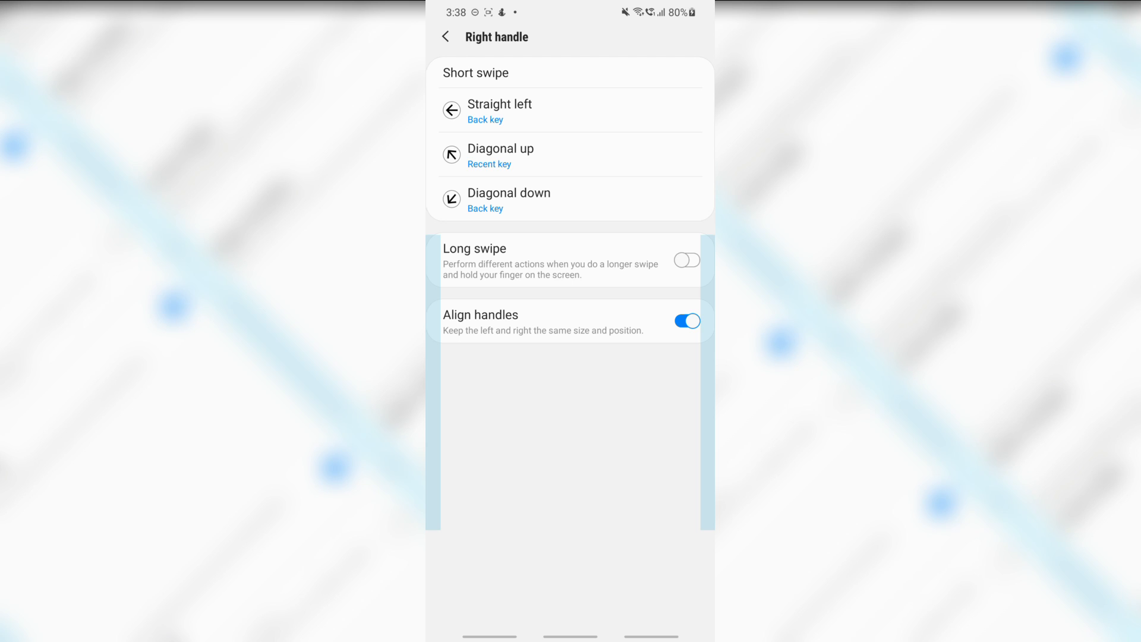
left_click(499, 110)
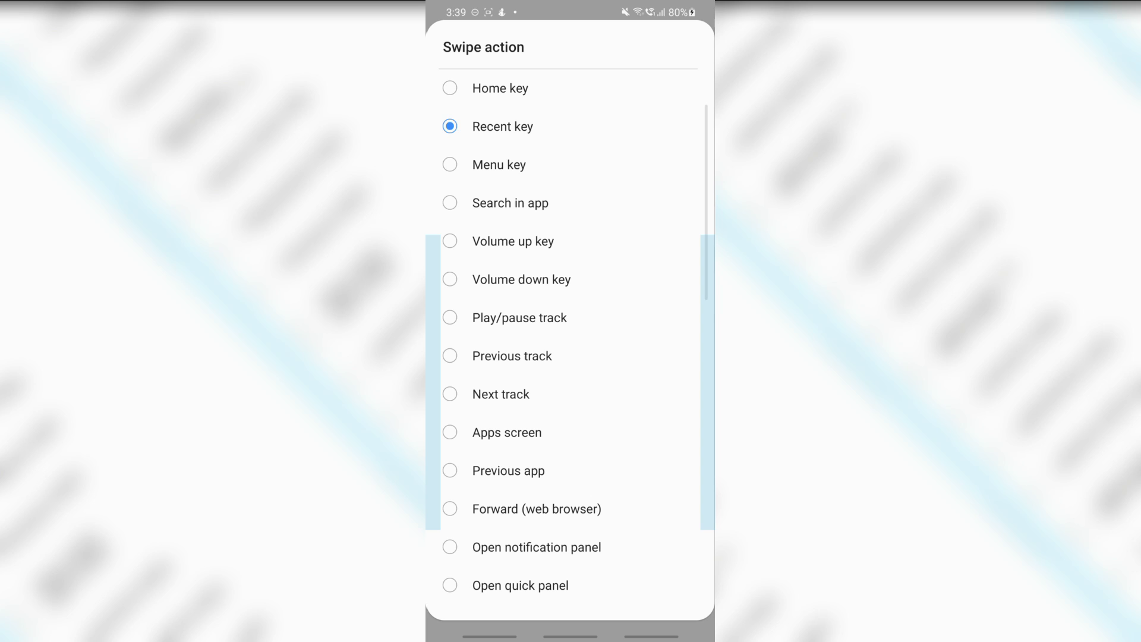
scroll("down", 3)
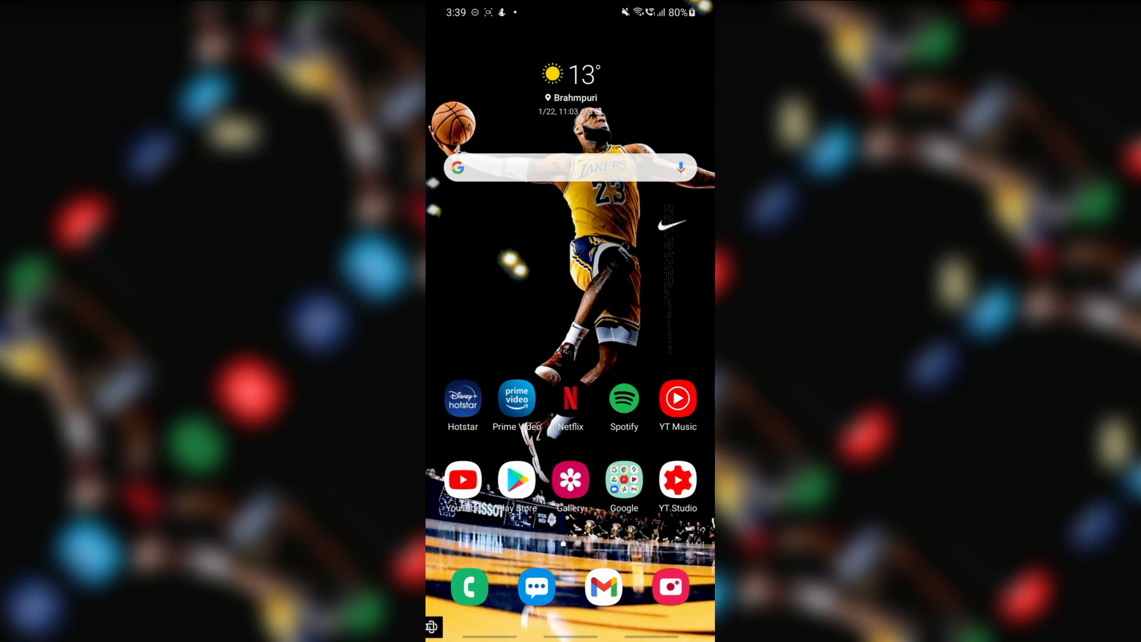
left_click_drag(570, 14, 570, 292)
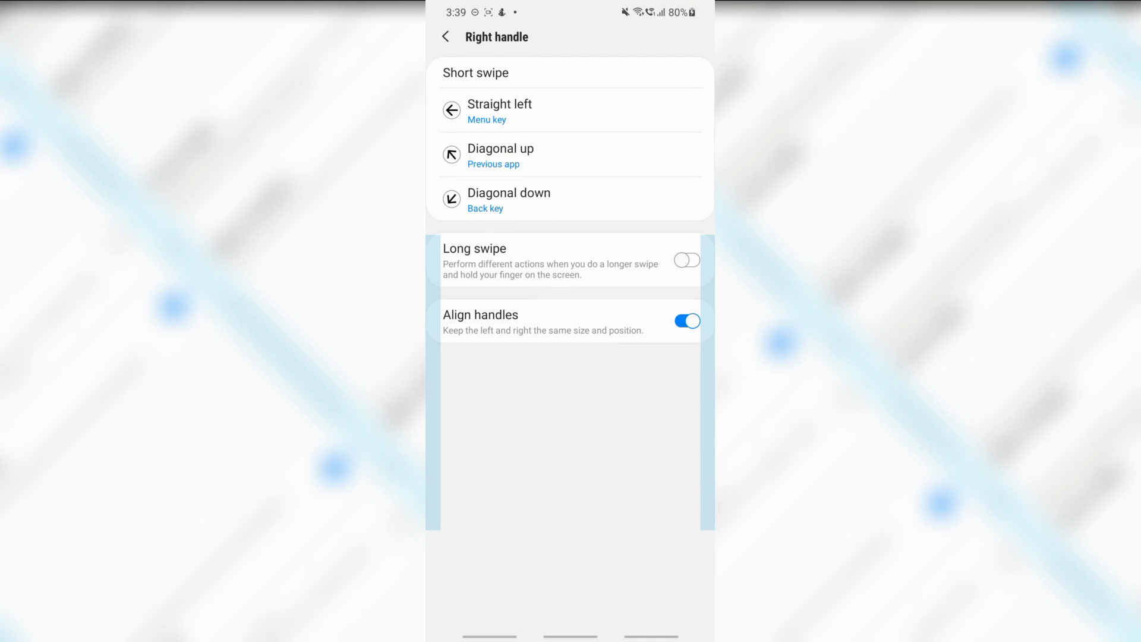
left_click(684, 259)
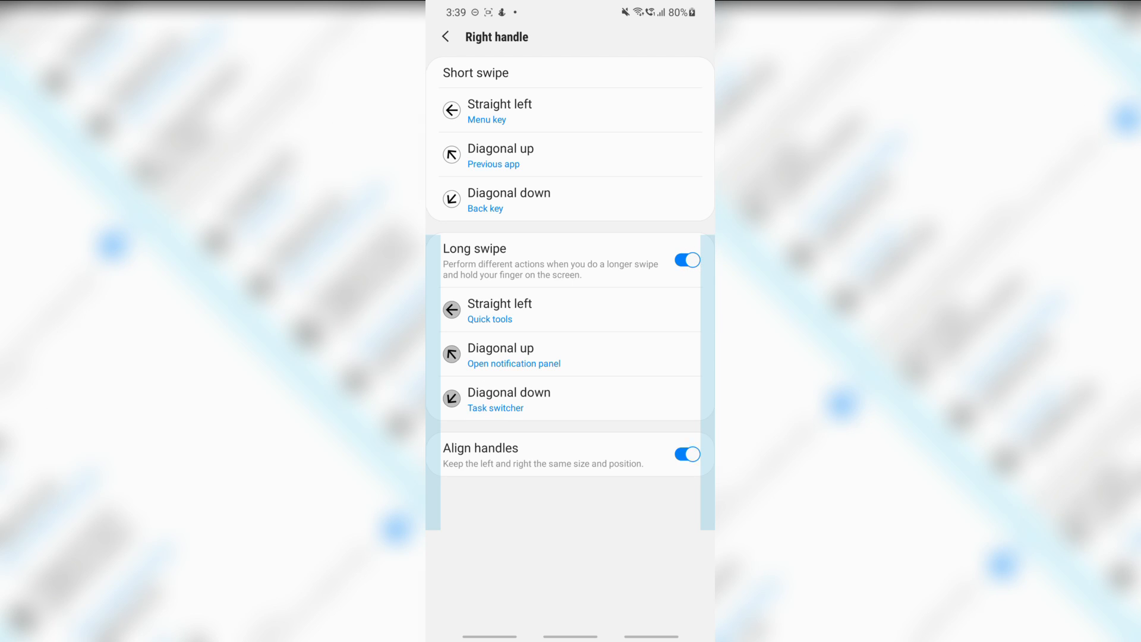
Review the handle's Gesture settings and Advanced settings.
left_click(445, 36)
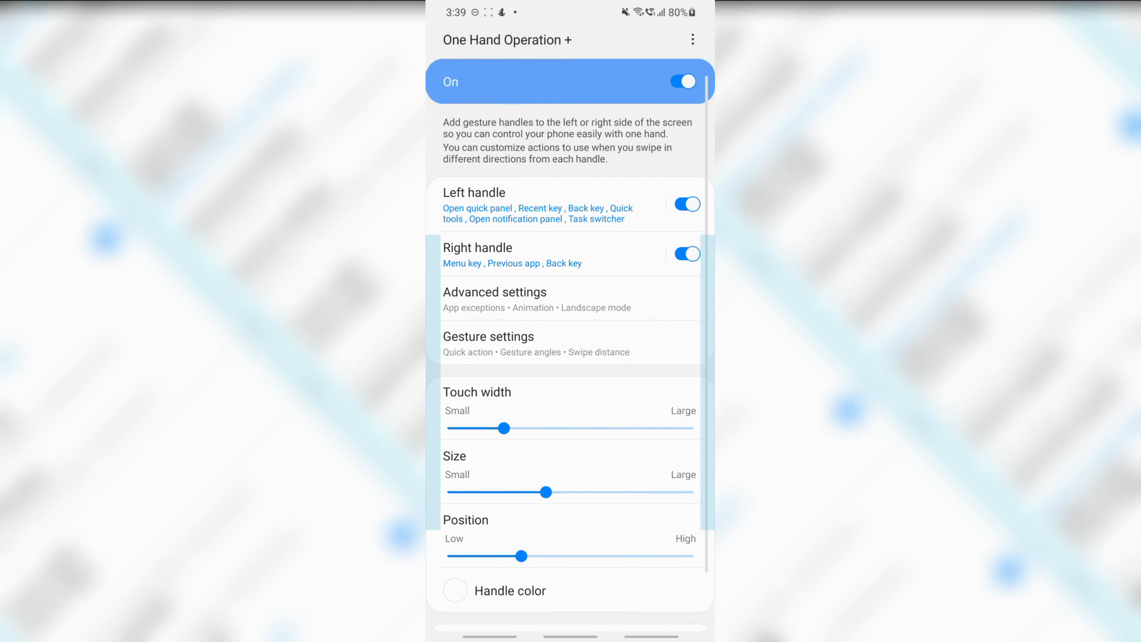
left_click(489, 335)
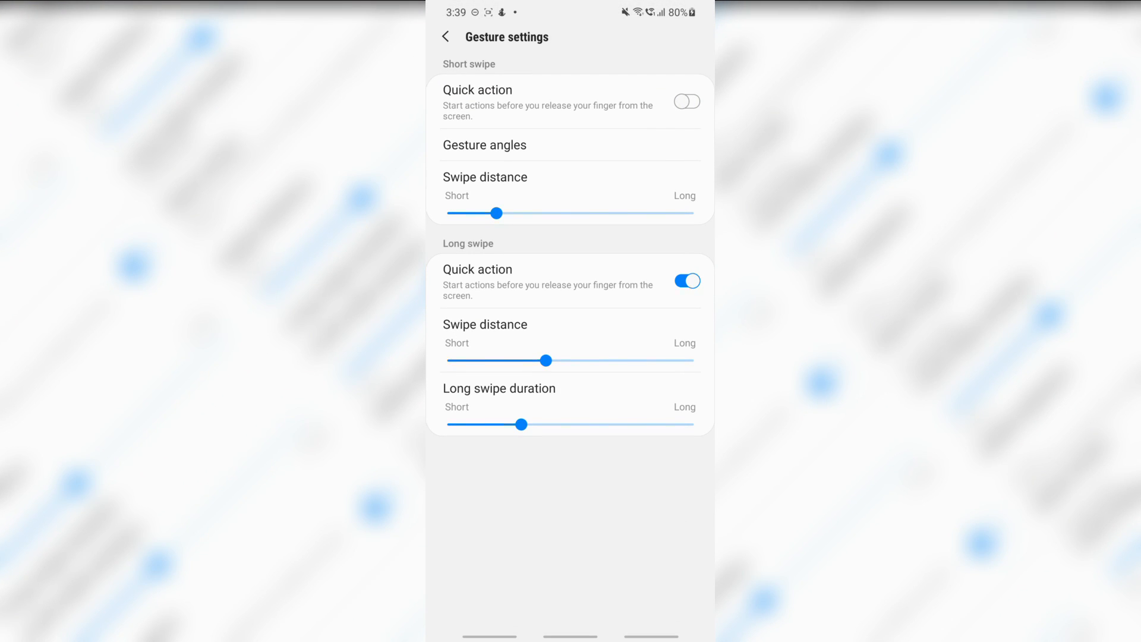
key("Back")
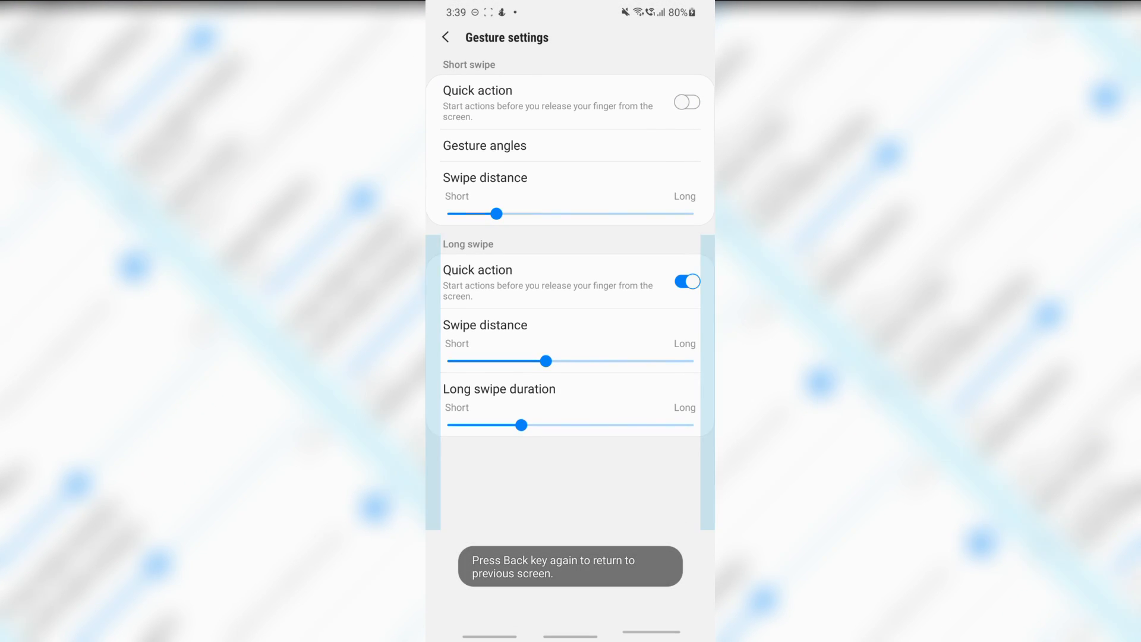
left_click(445, 36)
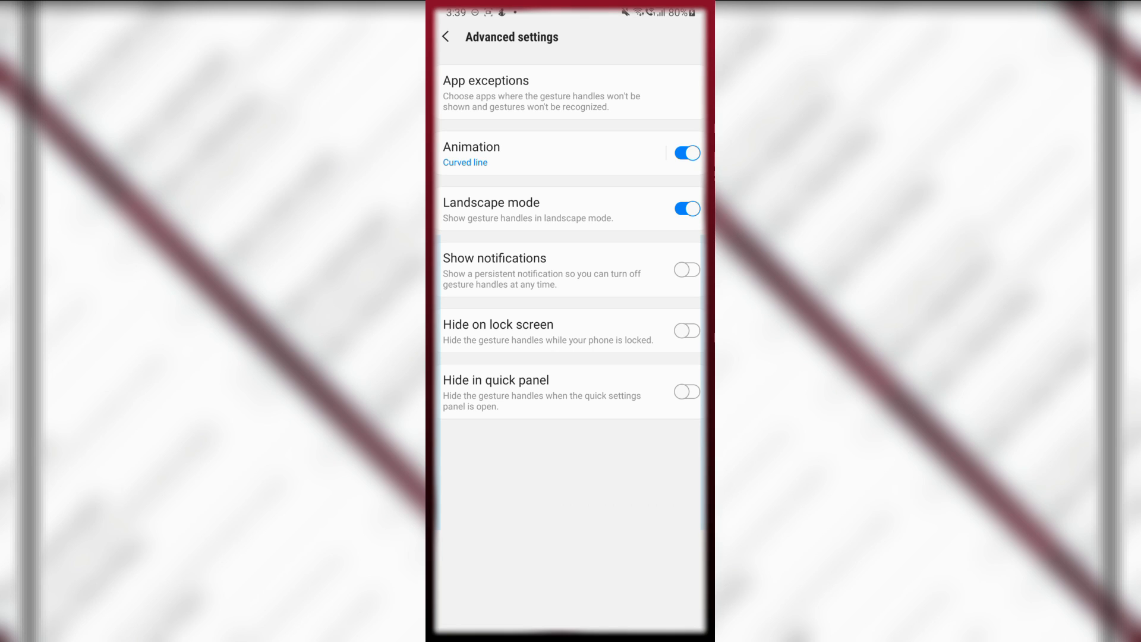
left_click(446, 36)
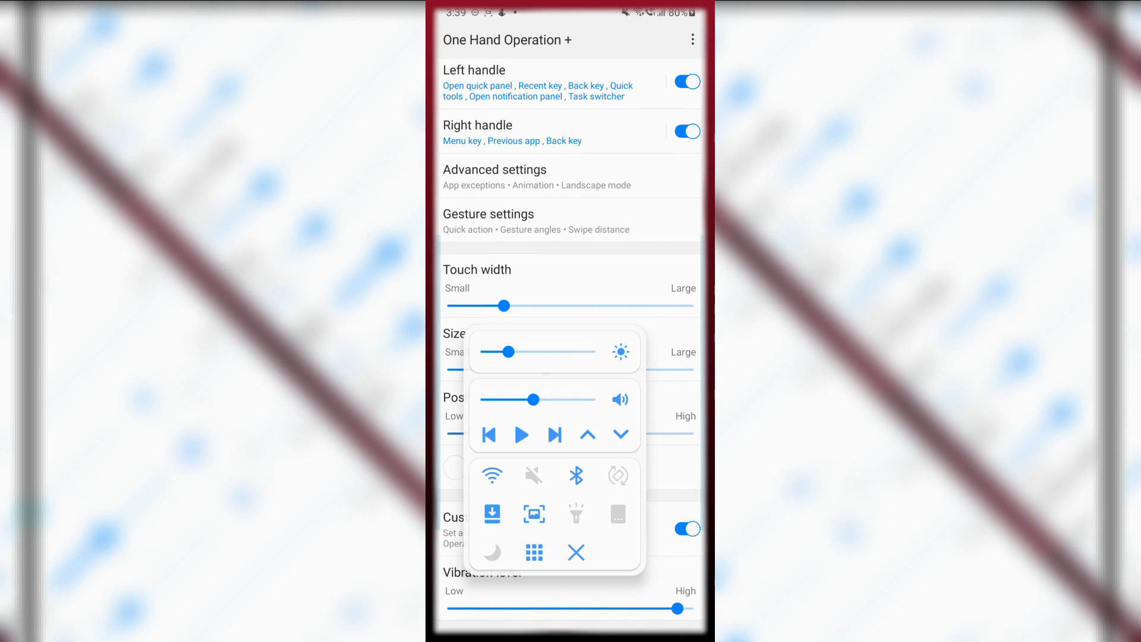
left_click(690, 39)
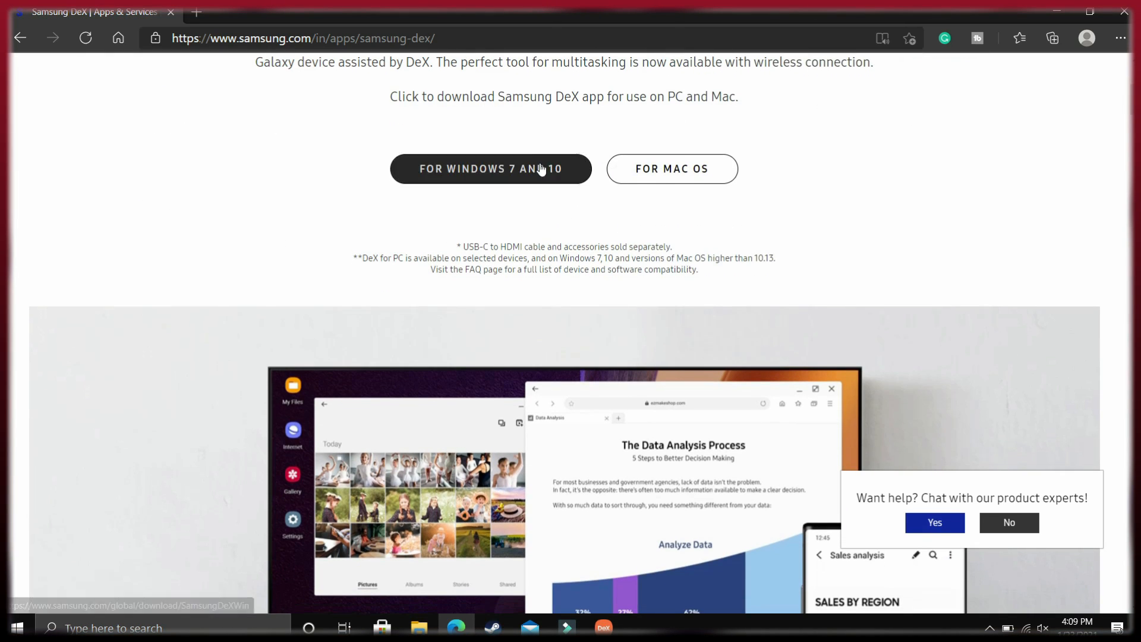
Scroll the samsung.com DeX page and tap Start now to cast the phone's desktop.
scroll("down", 3)
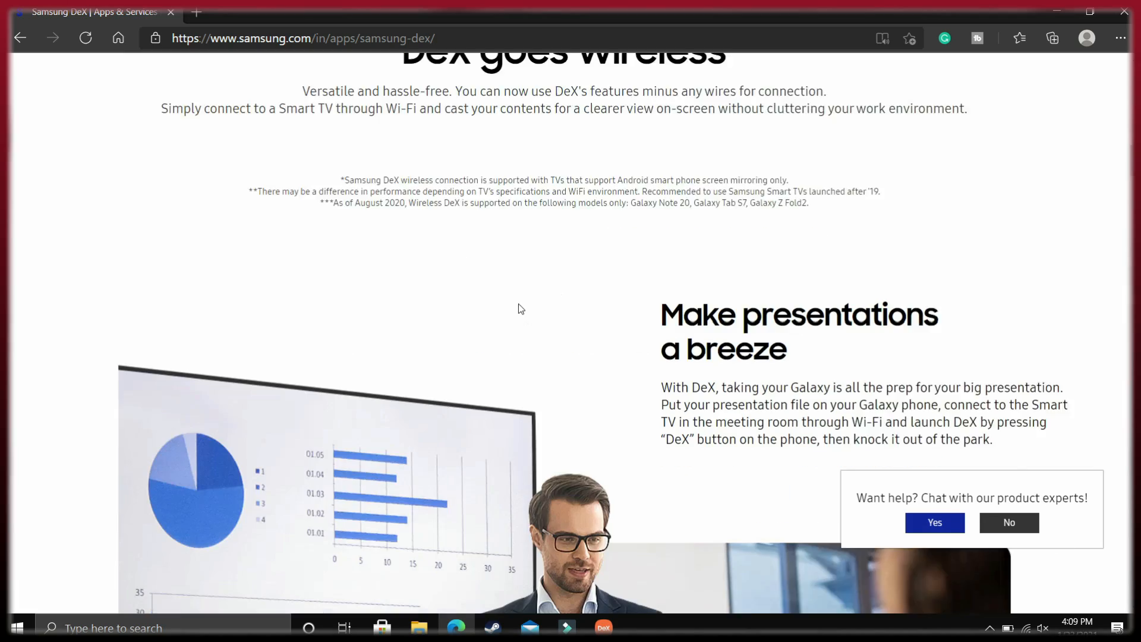
scroll("down", 3)
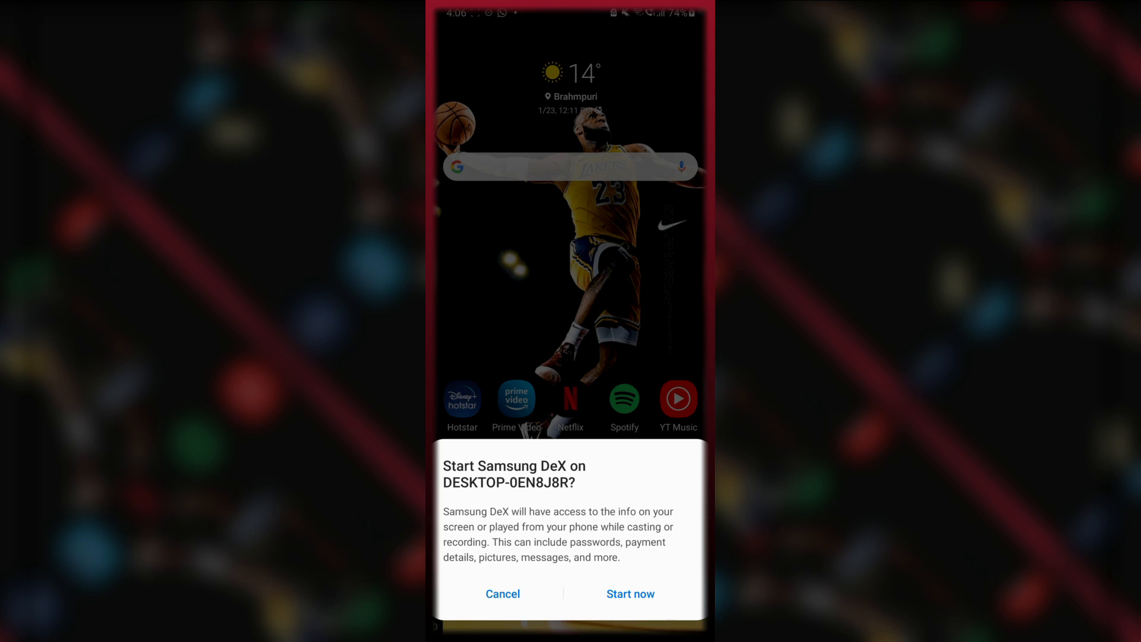
left_click(630, 594)
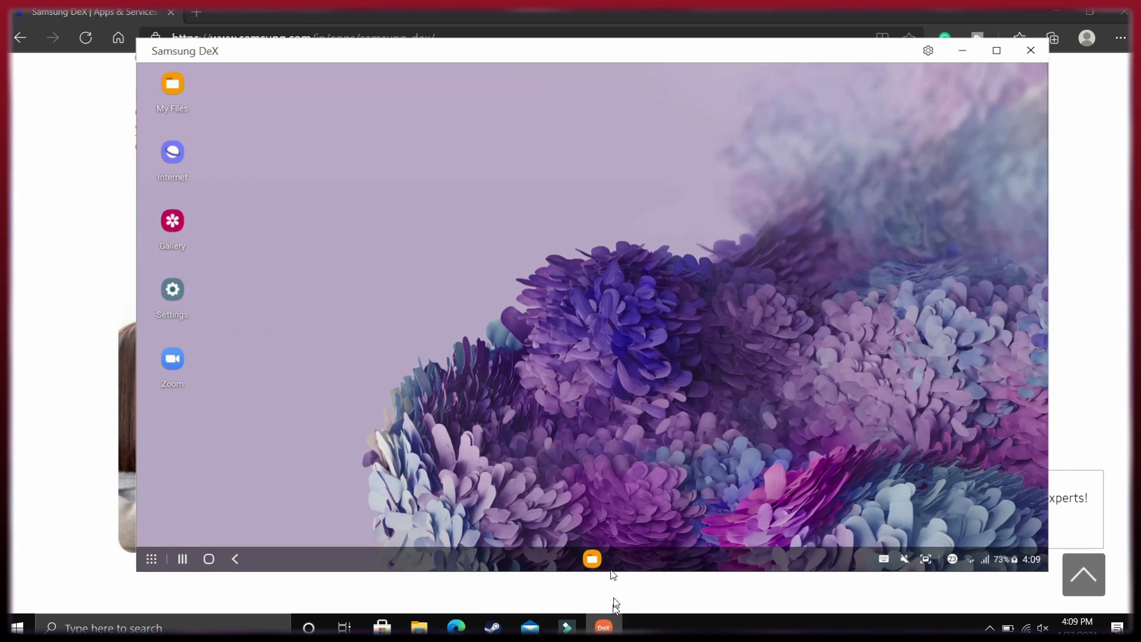
mouse_move(246, 110)
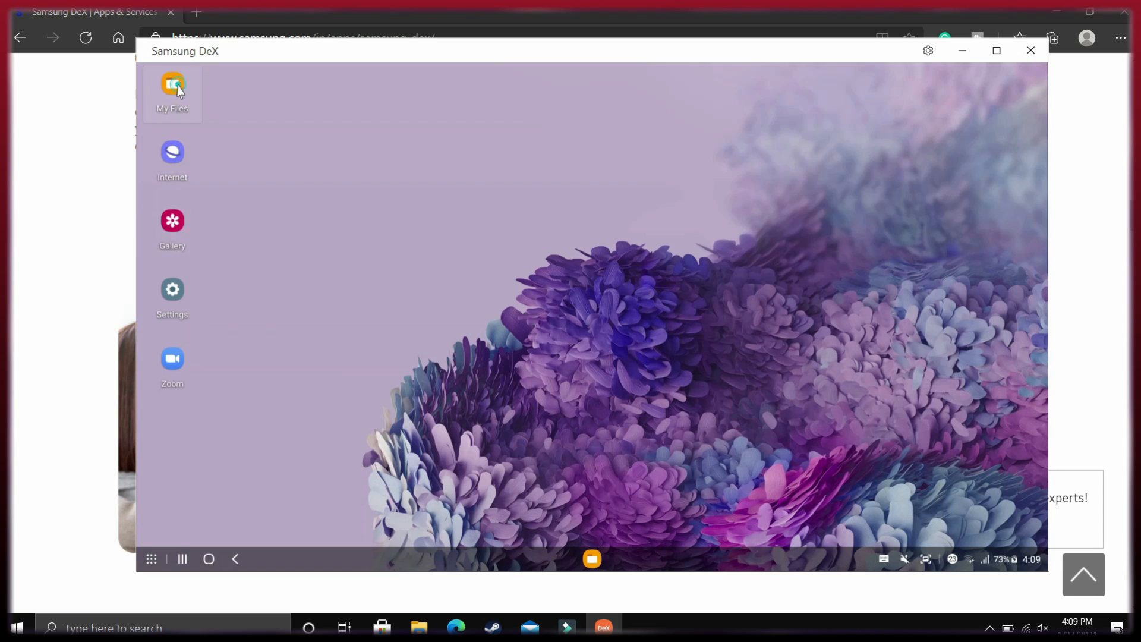
Browse My Files to SD card > Android > WhatsApp Audio, play an mp3, then close Groove Music.
left_click(172, 87)
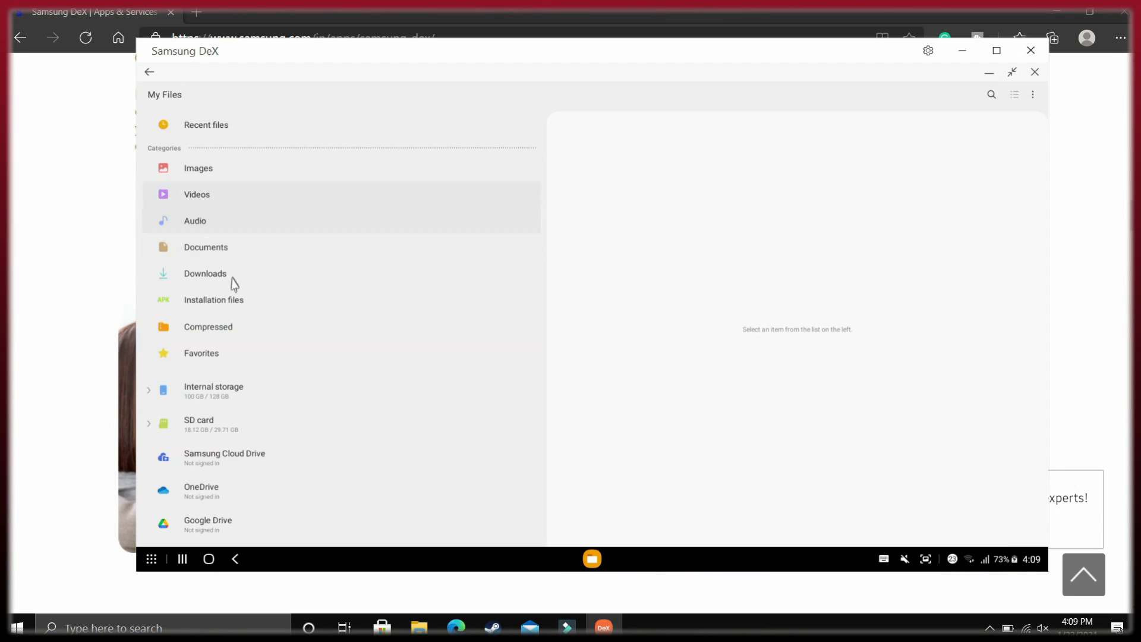
left_click(215, 424)
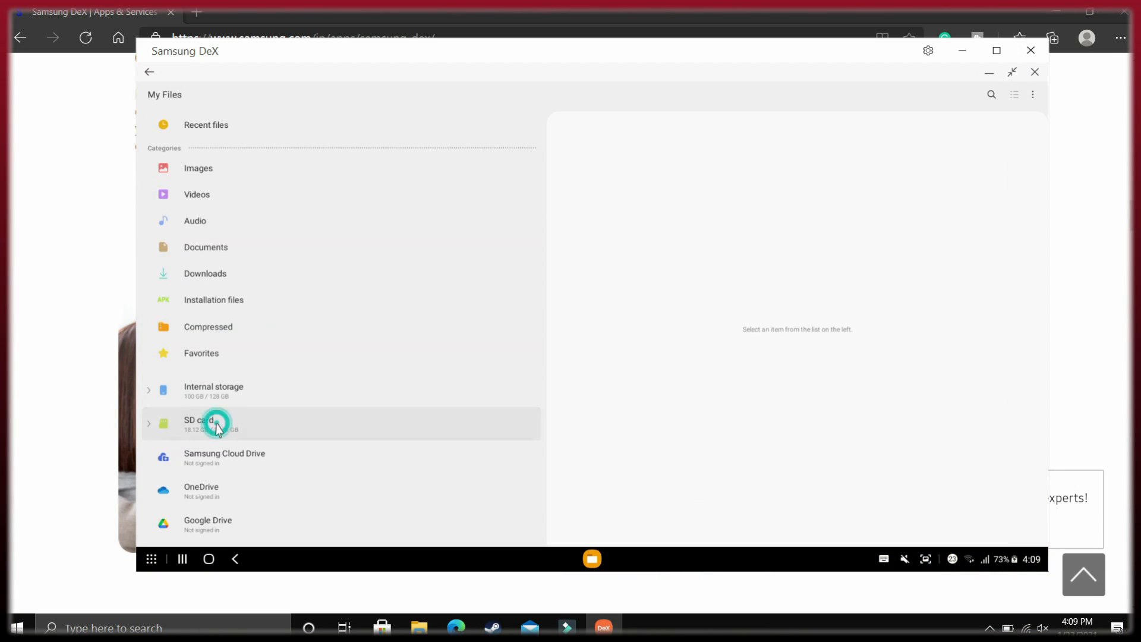
left_click(214, 424)
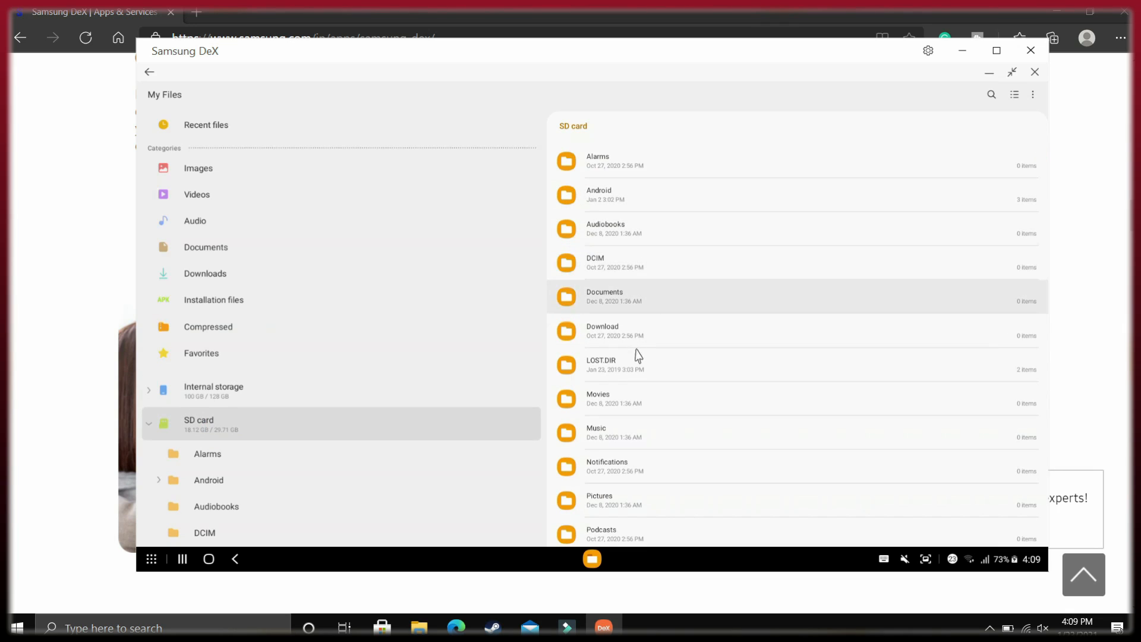
double_click(598, 194)
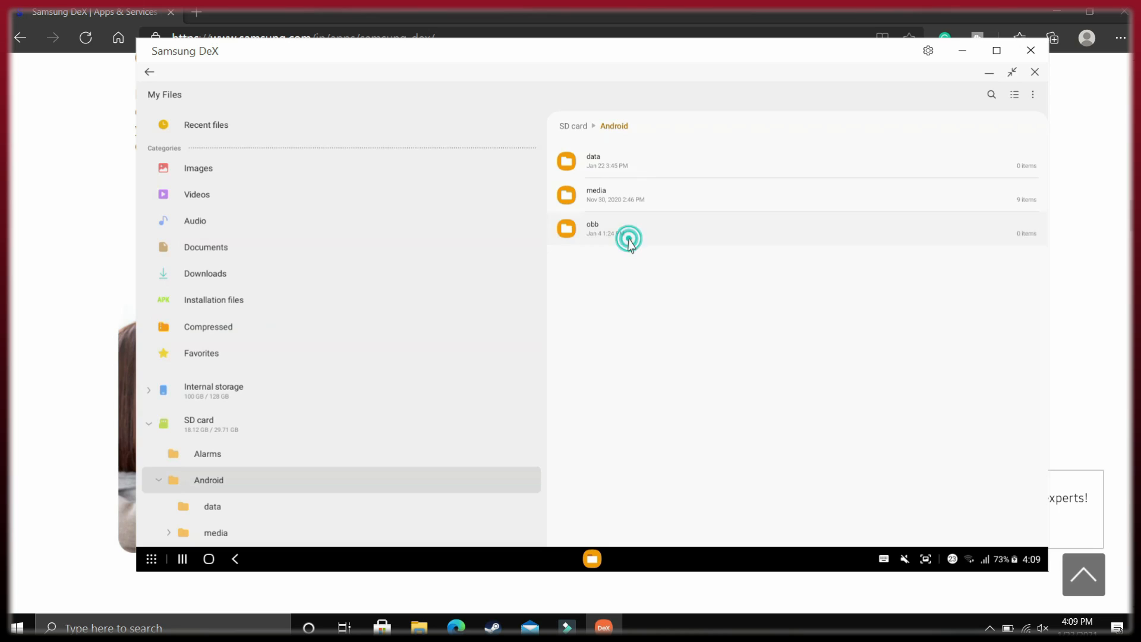
left_click(195, 221)
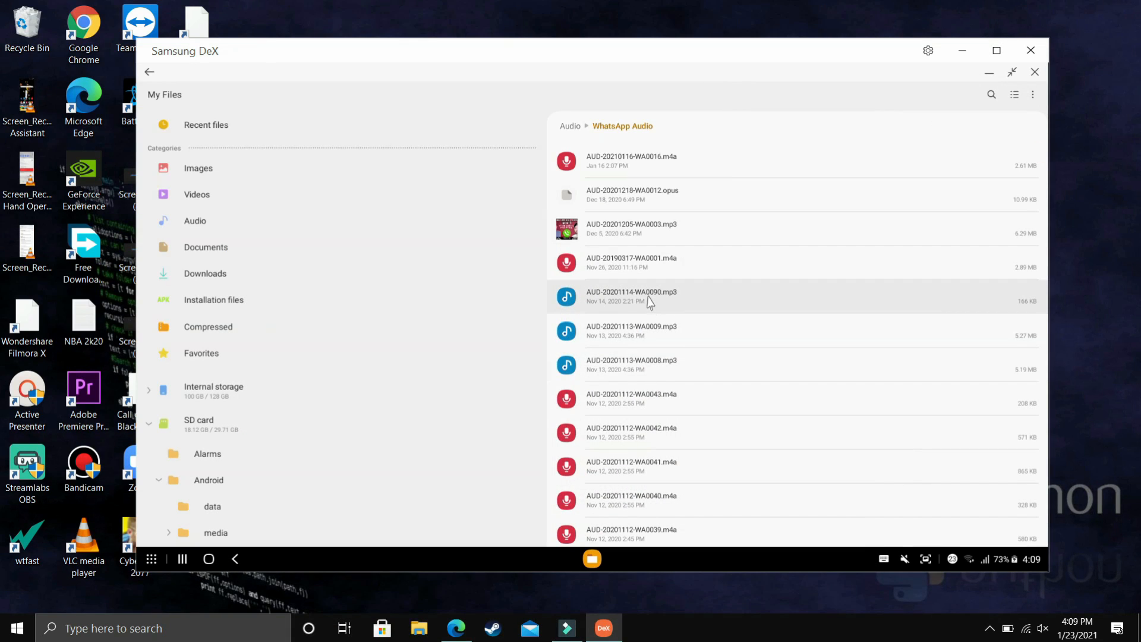
left_click(647, 296)
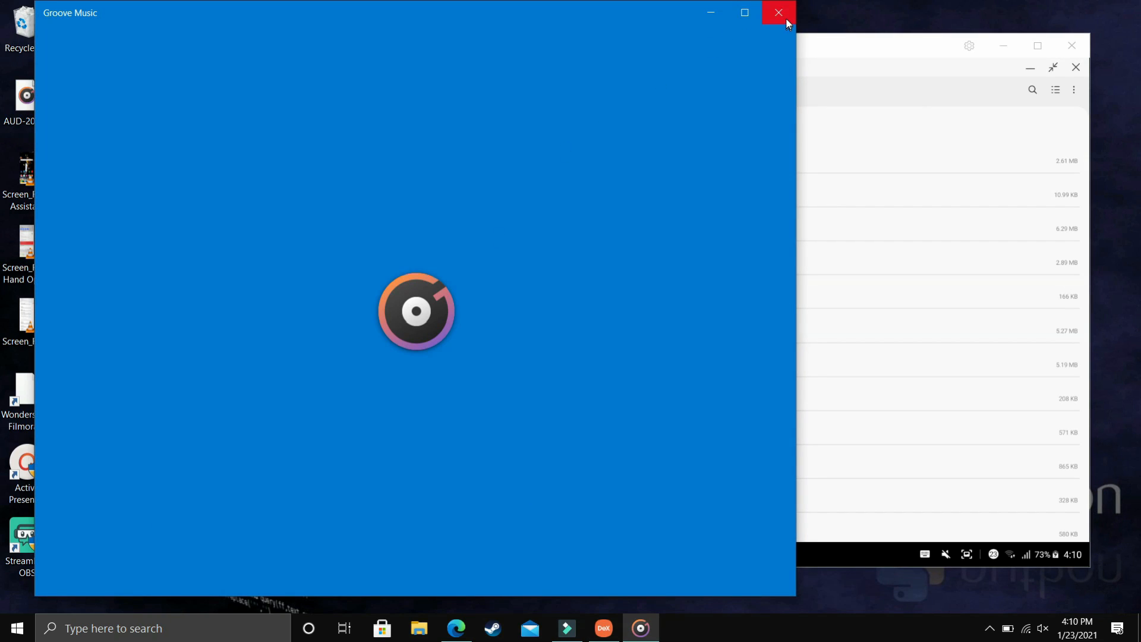
left_click(778, 13)
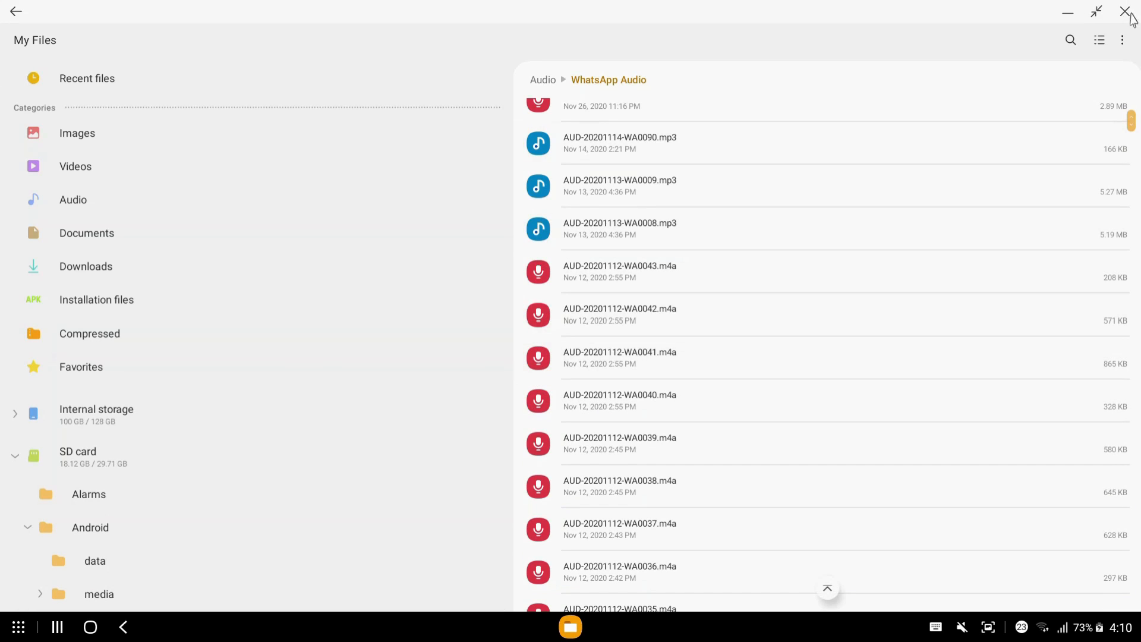
Close My Files, launch Play Store from the Apps drawer, and maximize its window.
left_click(1127, 12)
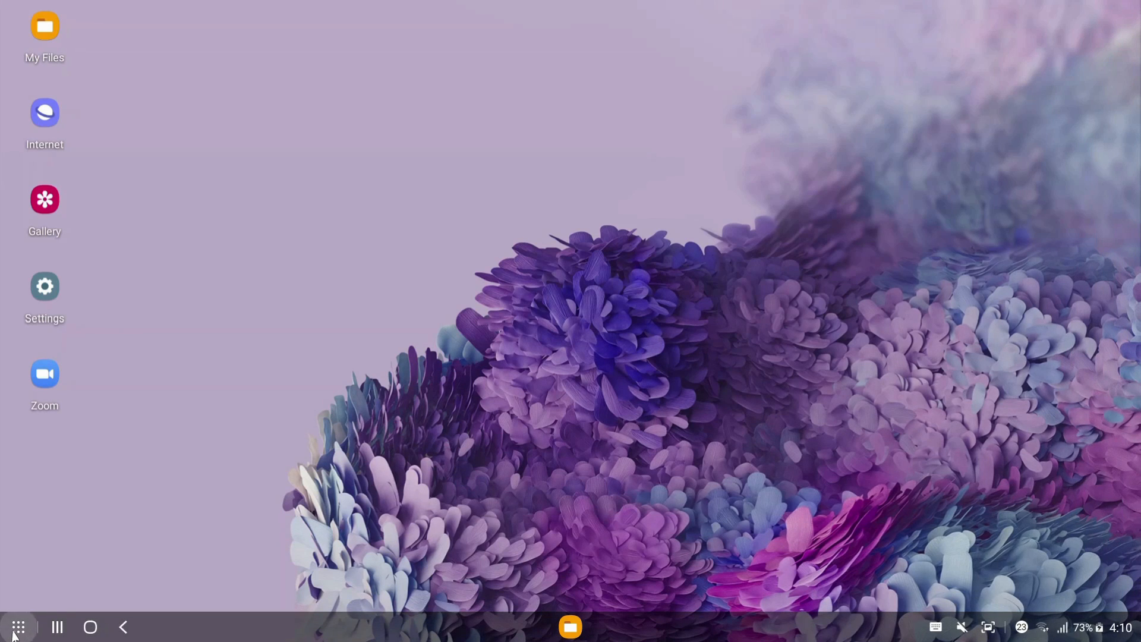
left_click(19, 626)
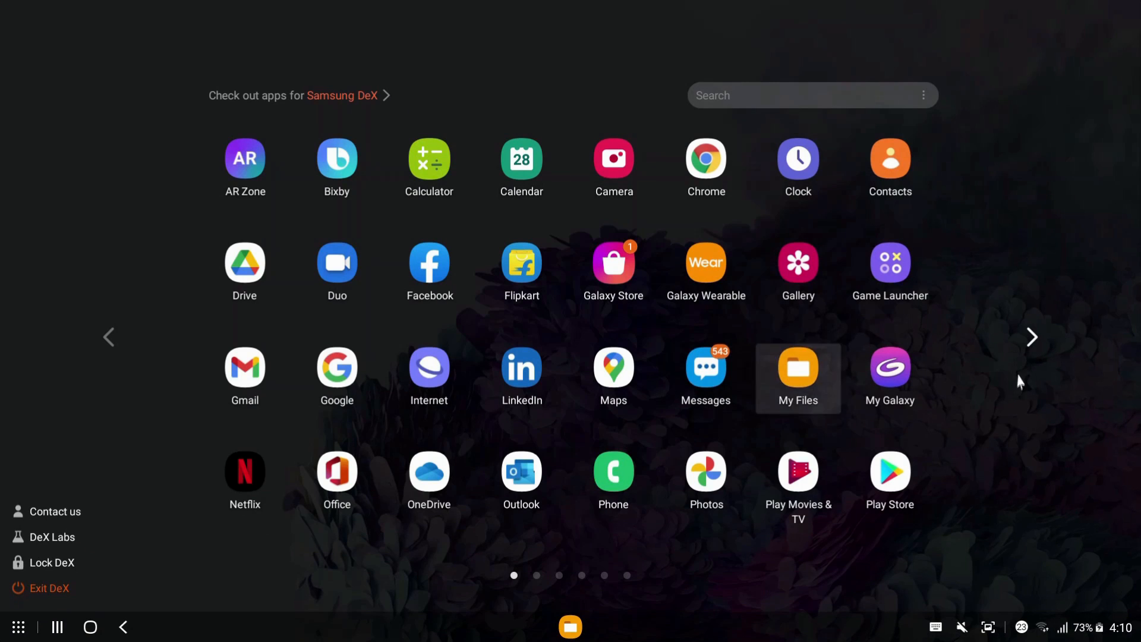
left_click(1033, 337)
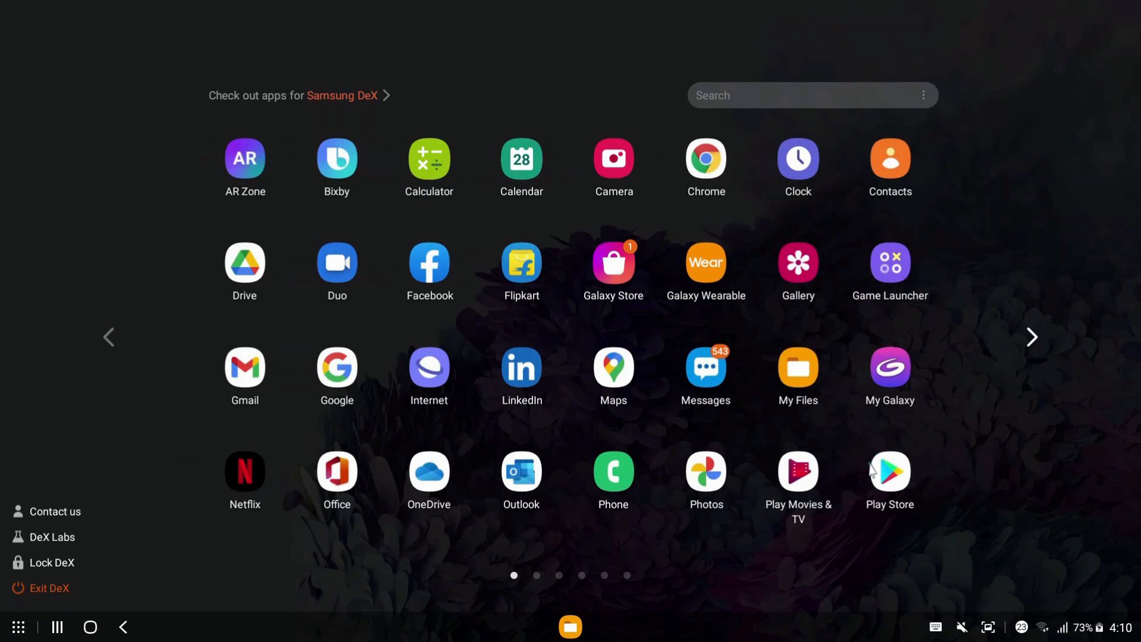
left_click(888, 469)
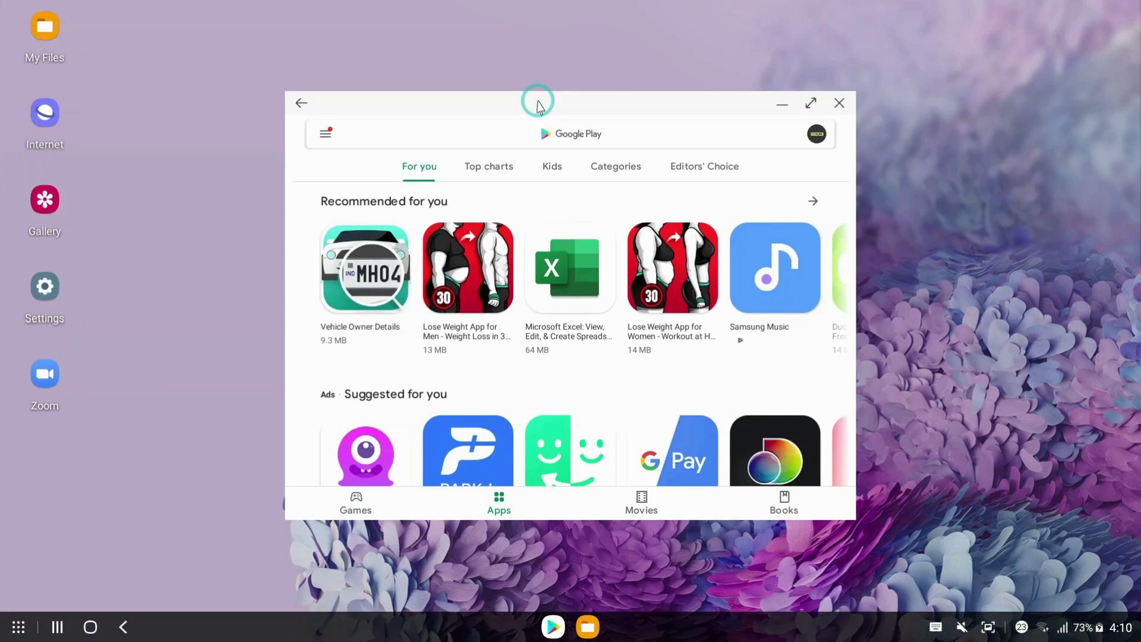
left_click(809, 103)
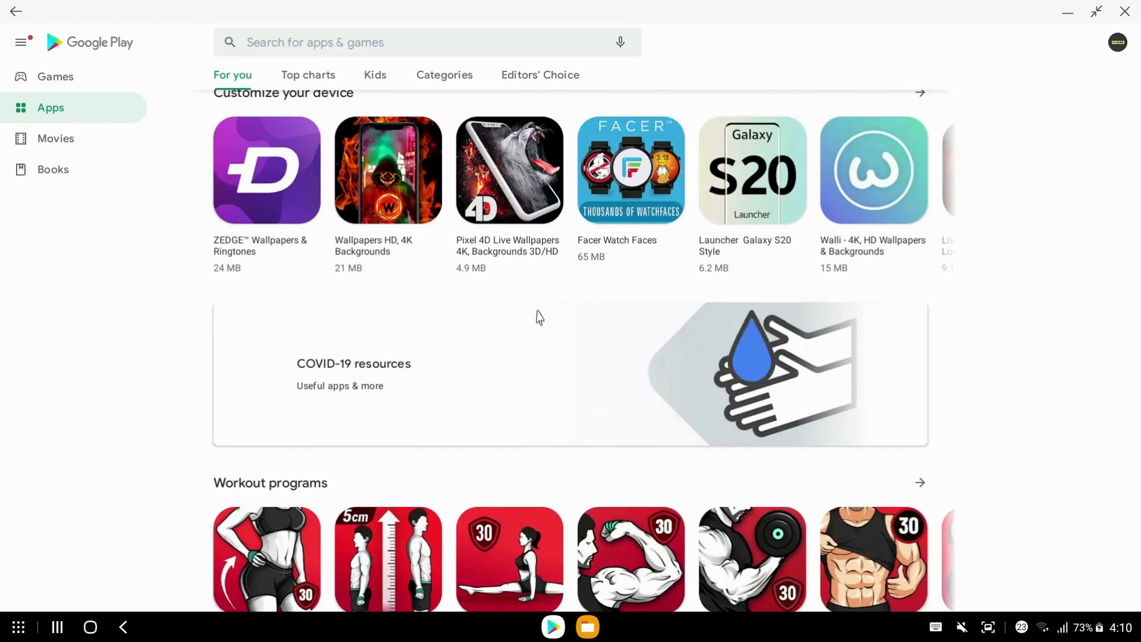
scroll("down", 3)
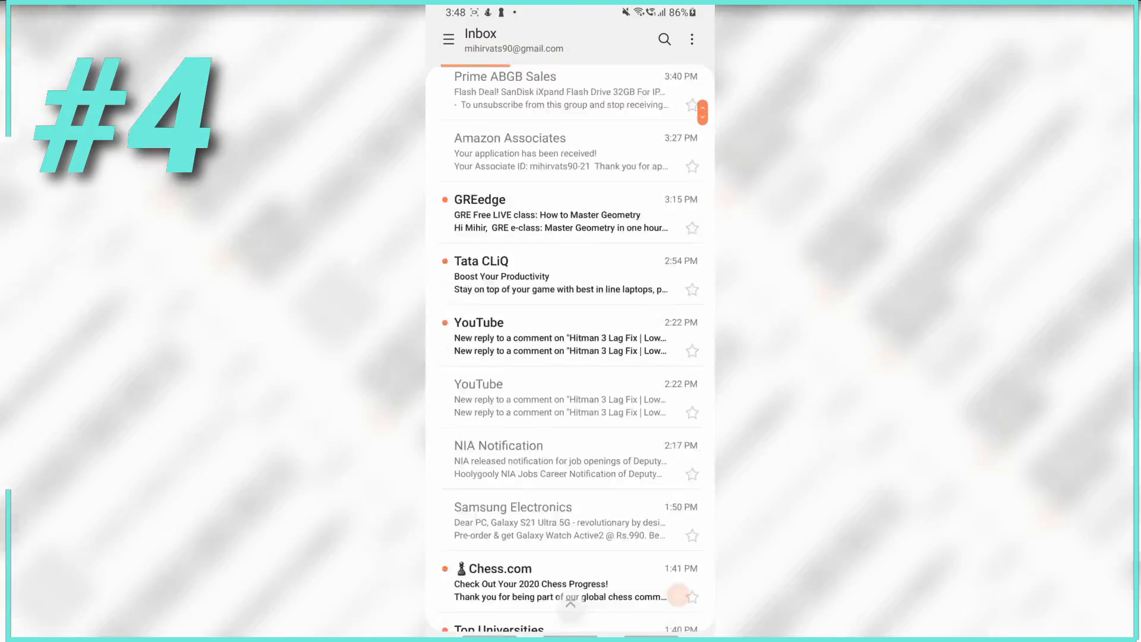
Open the Samsung Electronics Galaxy S21 Ultra email and type 'Hsusgshwj' into a reply.
scroll("down", 3)
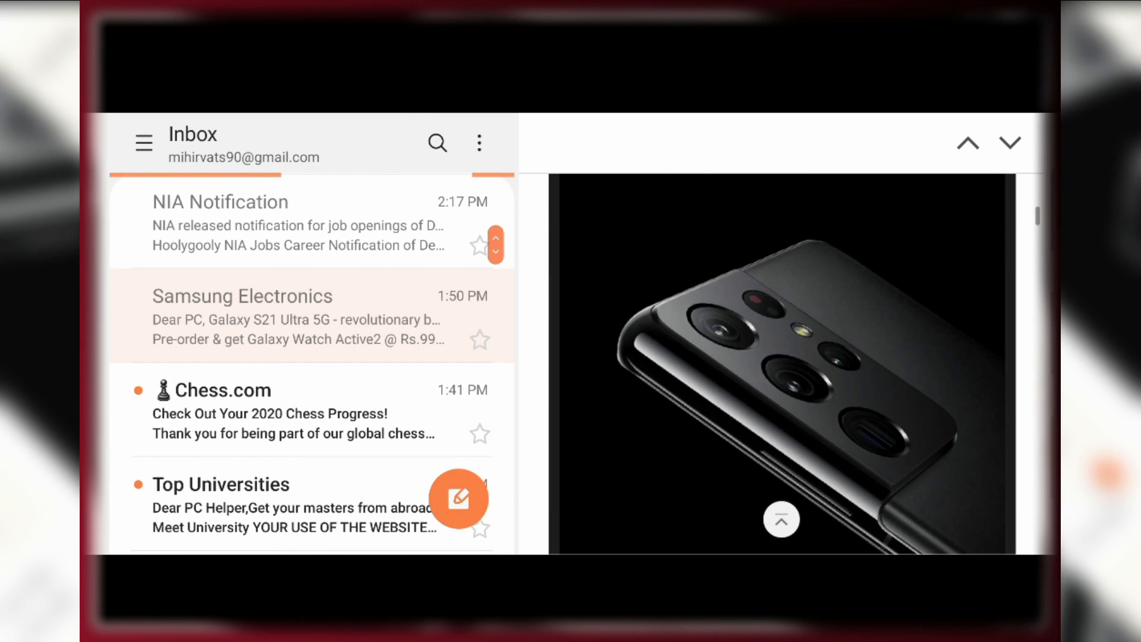
left_click(243, 316)
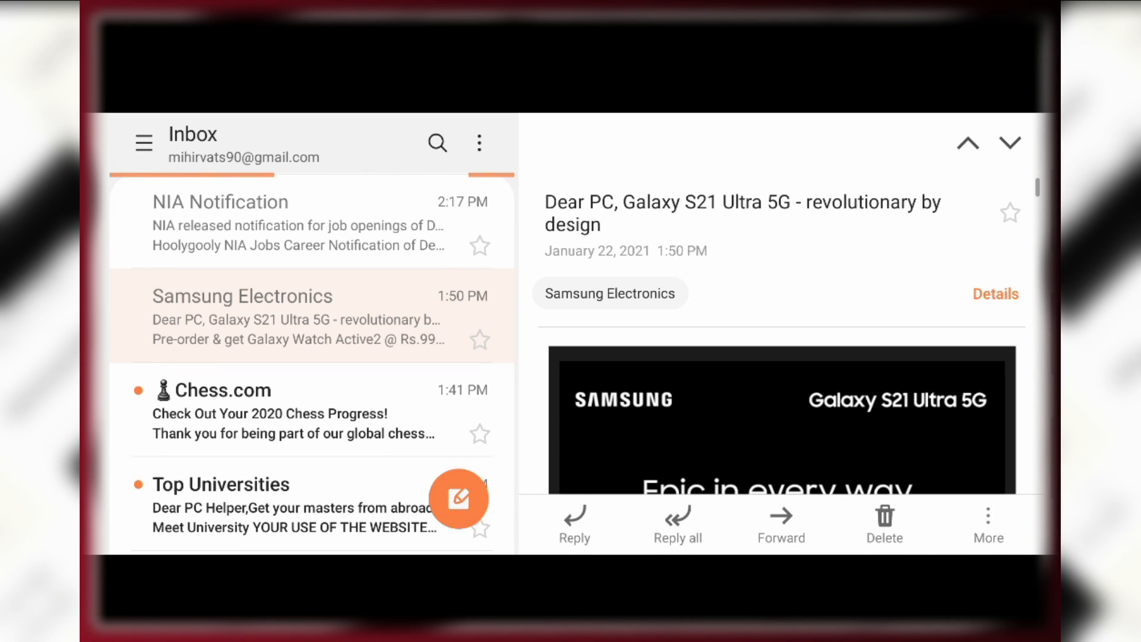
left_click(574, 520)
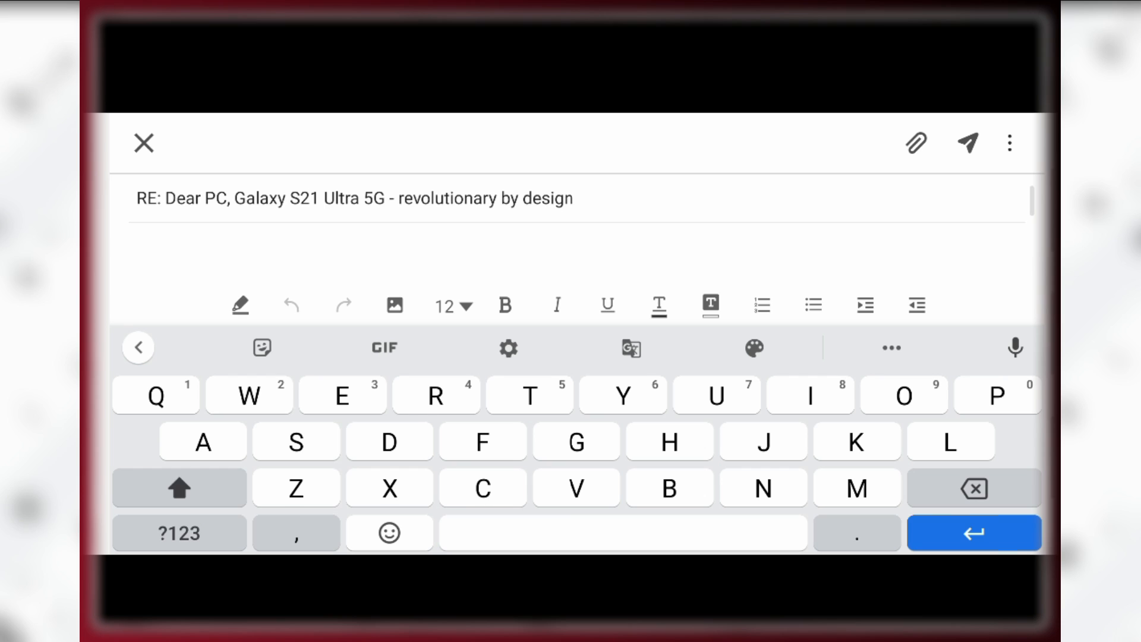
type("Hsusgshwjw")
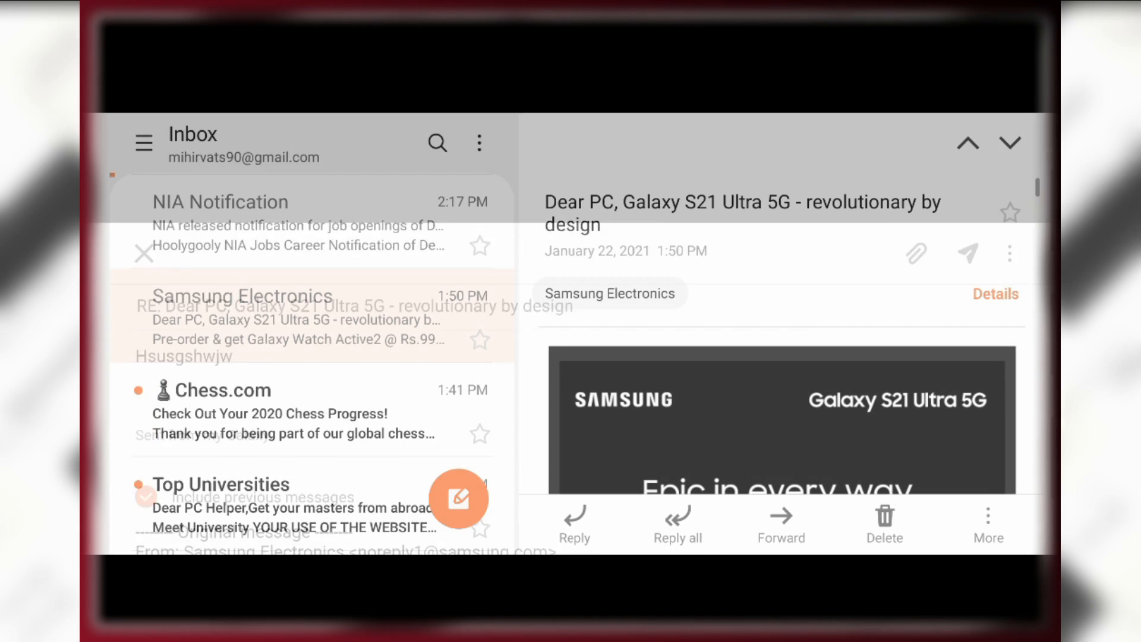
Scroll through the Top Universities message, then pick Unread from the mail folder list.
scroll("down", 3)
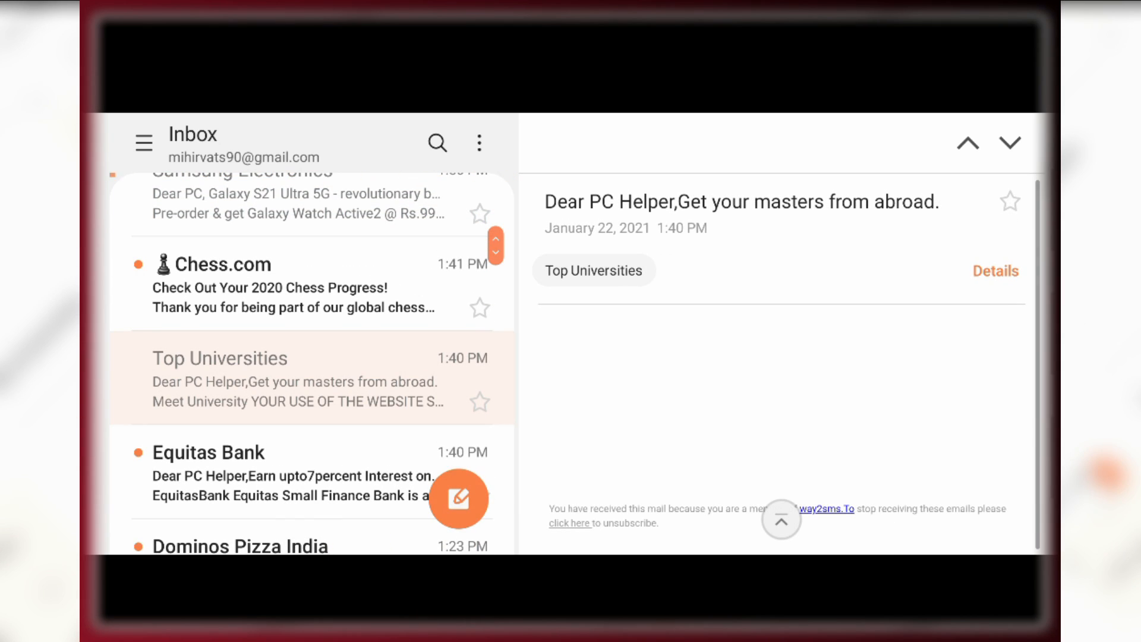
scroll("down", 3)
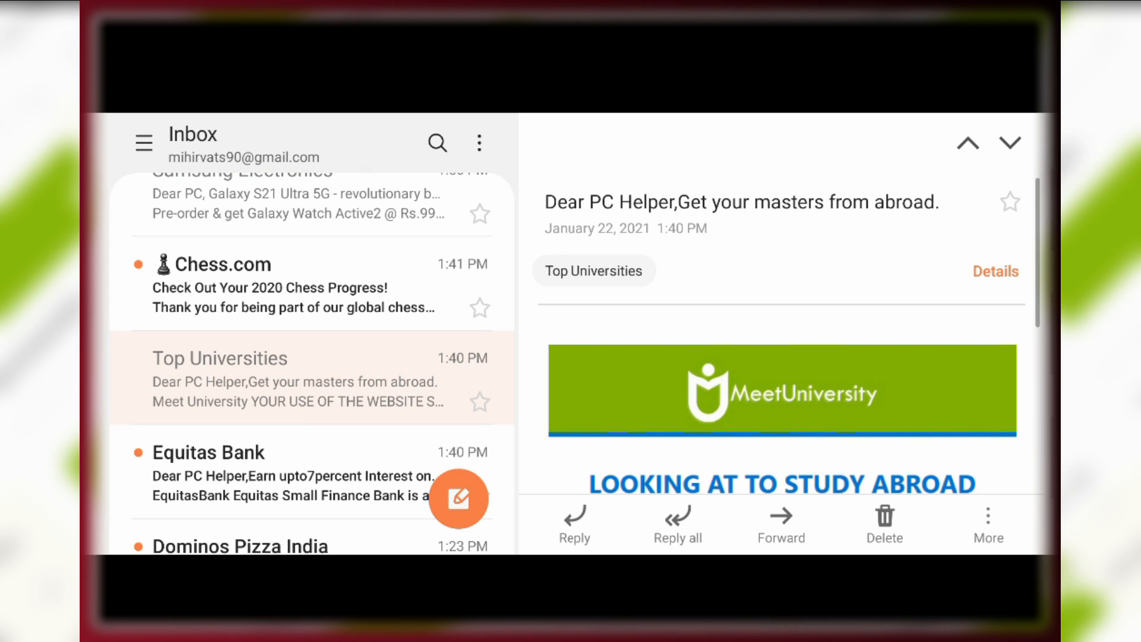
left_click(143, 143)
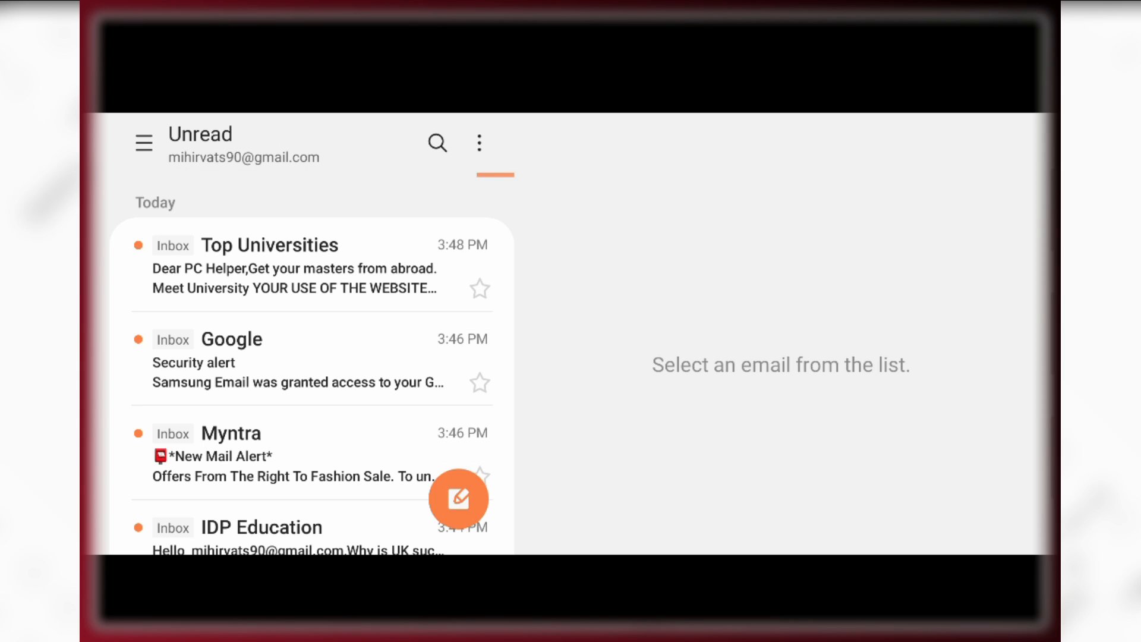
left_click(143, 143)
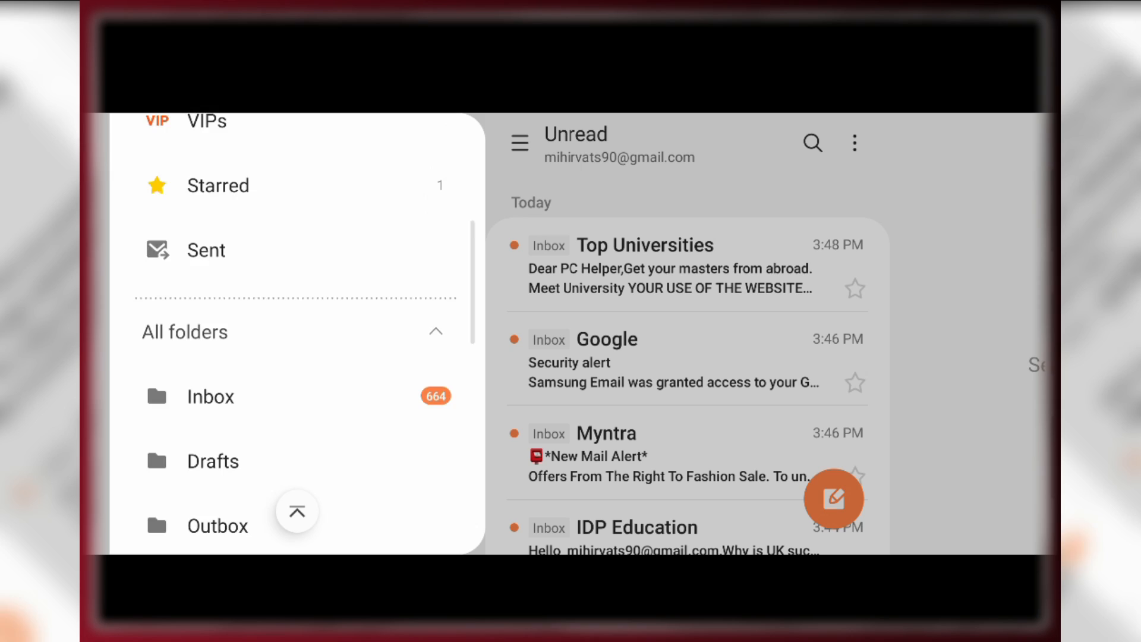
scroll("down", 3)
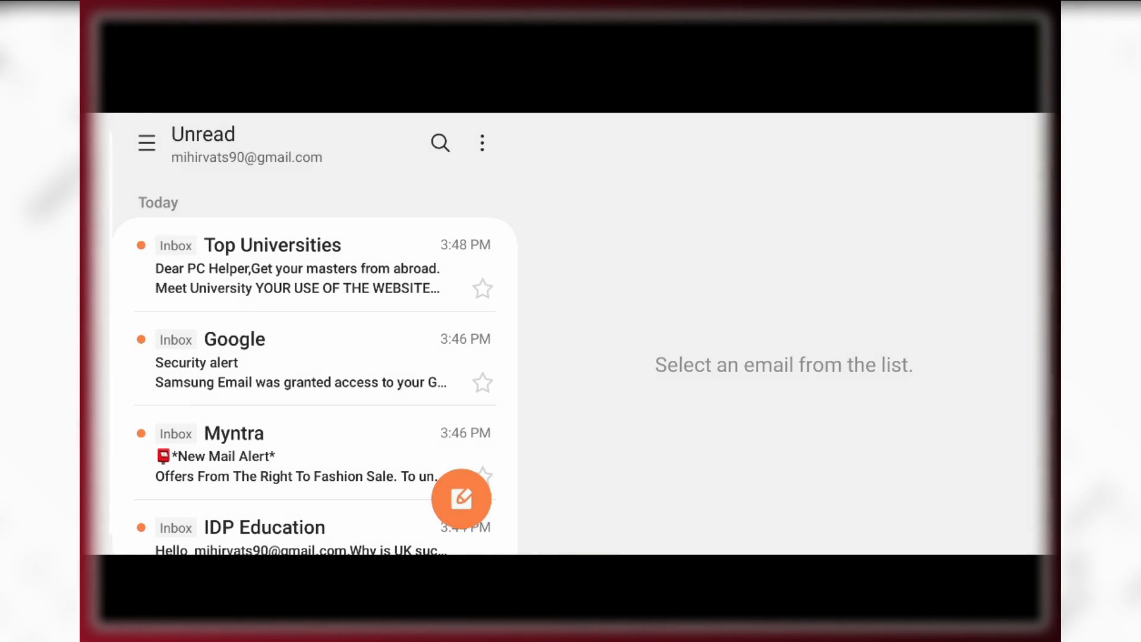
scroll("down", 3)
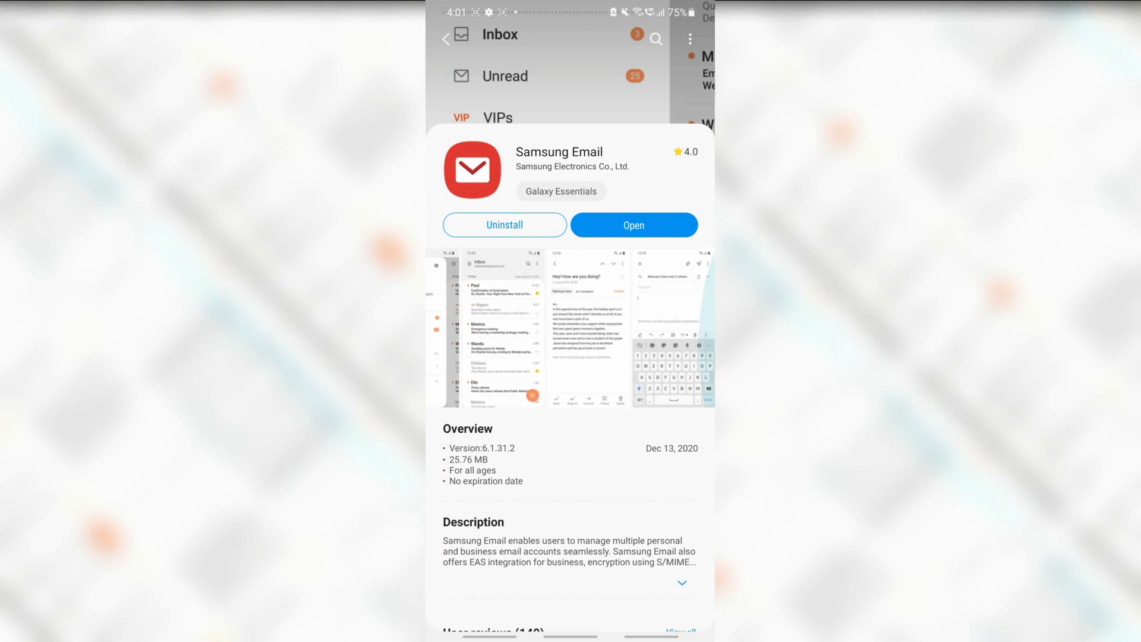
Scroll through the Samsung Email listing's screenshots and description in Galaxy Store.
scroll("down", 3)
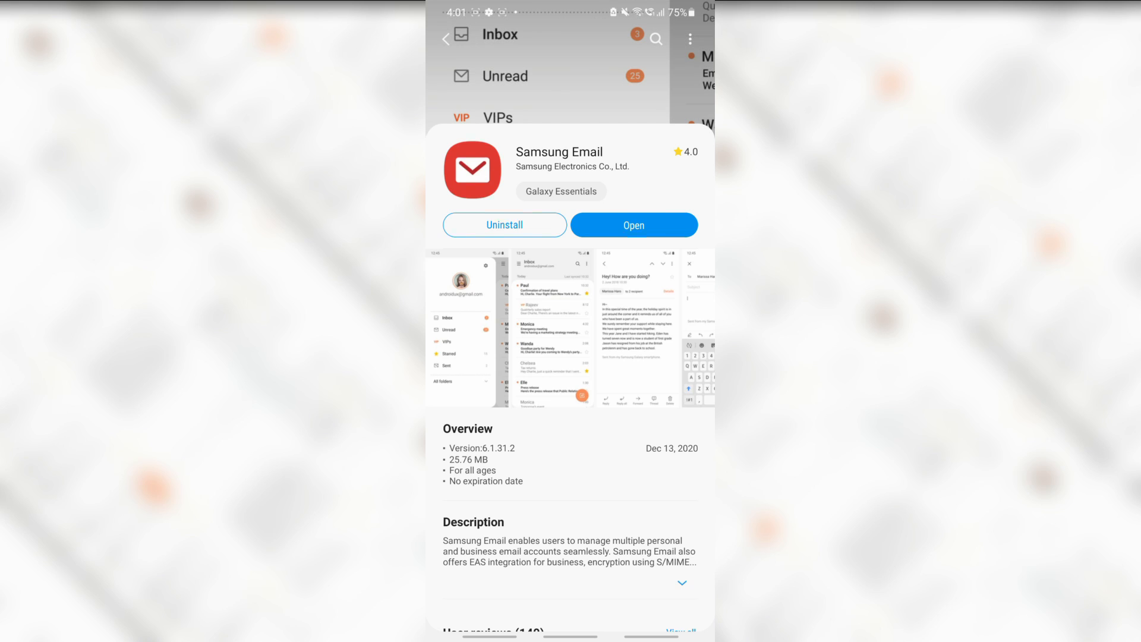
scroll("down", 3)
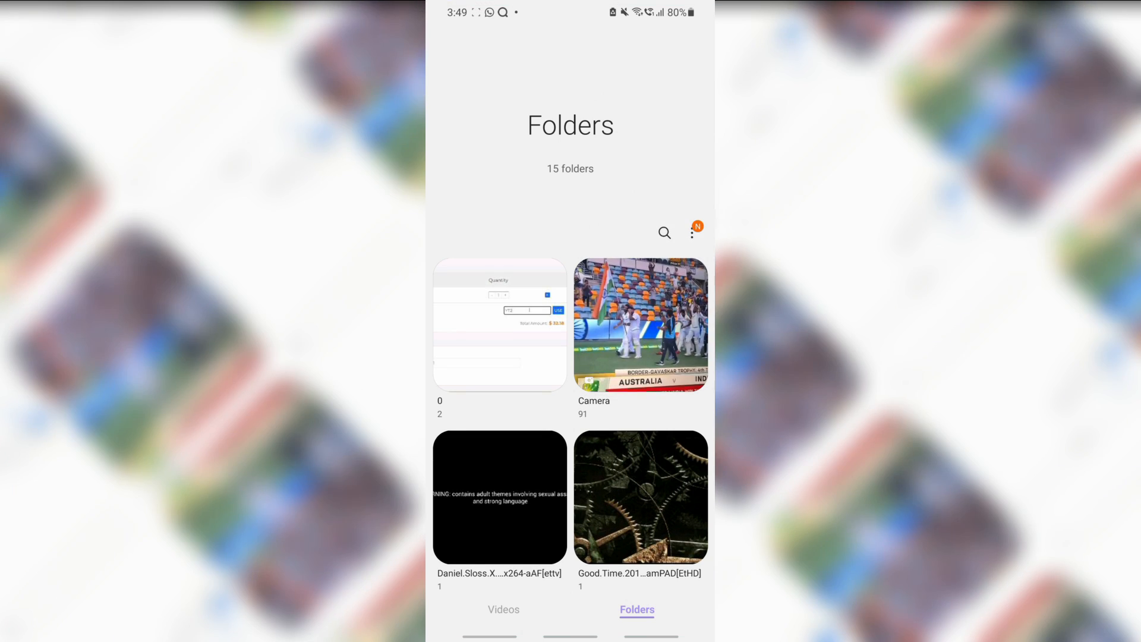
Open folder 0, skip ahead in the yt 21 promo packs video, then preview an aerial sea clip.
scroll("down", 3)
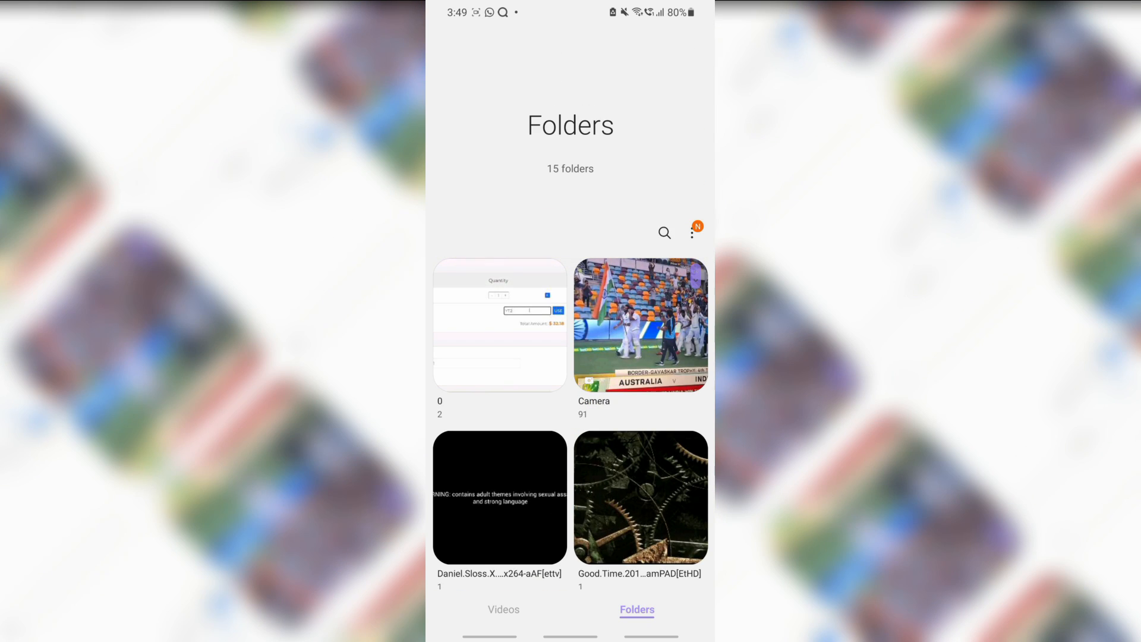
left_click(499, 325)
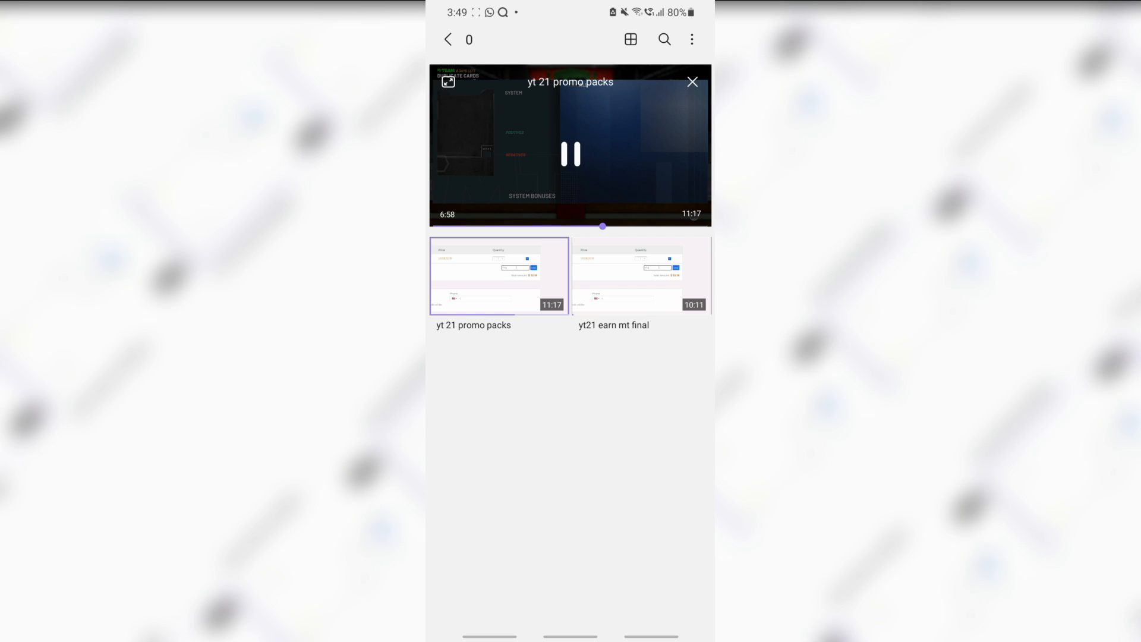
left_click_drag(602, 226, 494, 227)
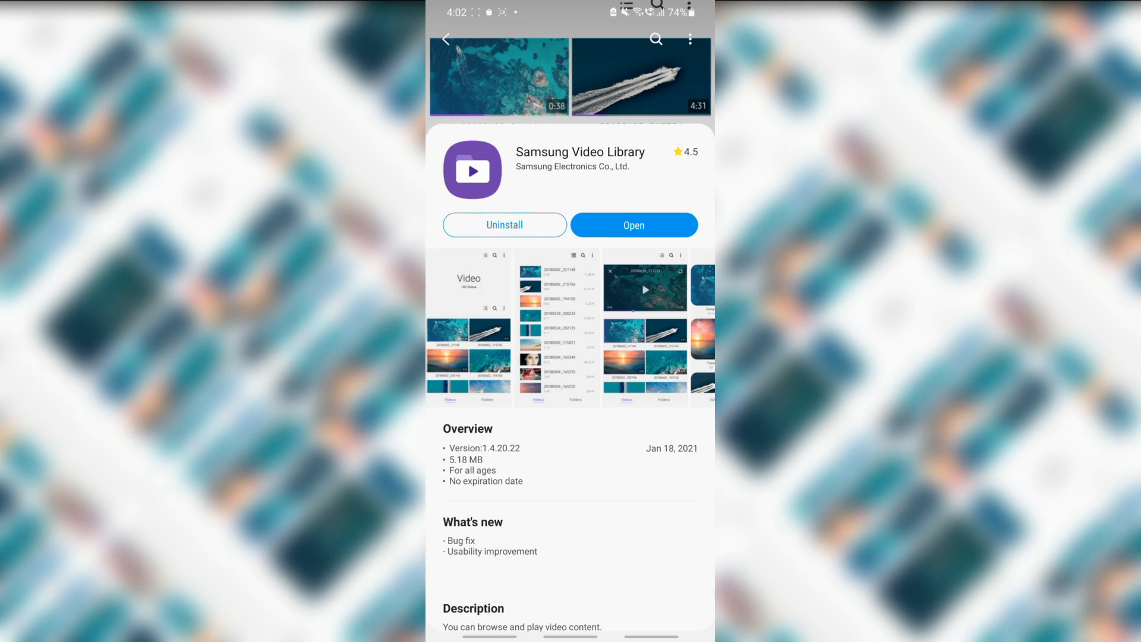
scroll("down", 3)
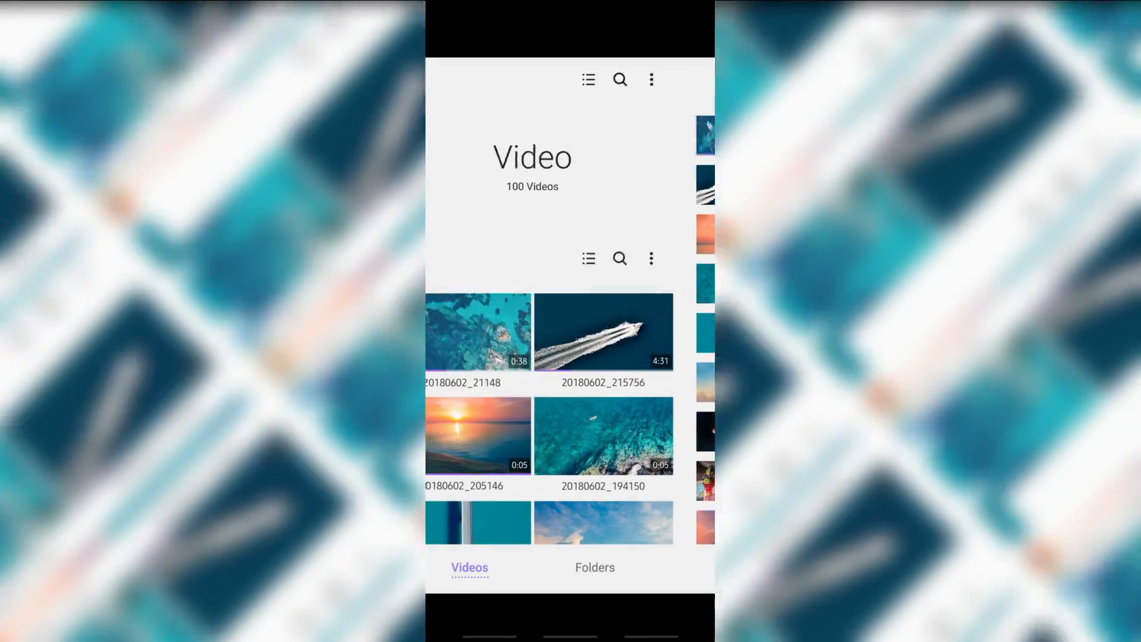
left_click(477, 333)
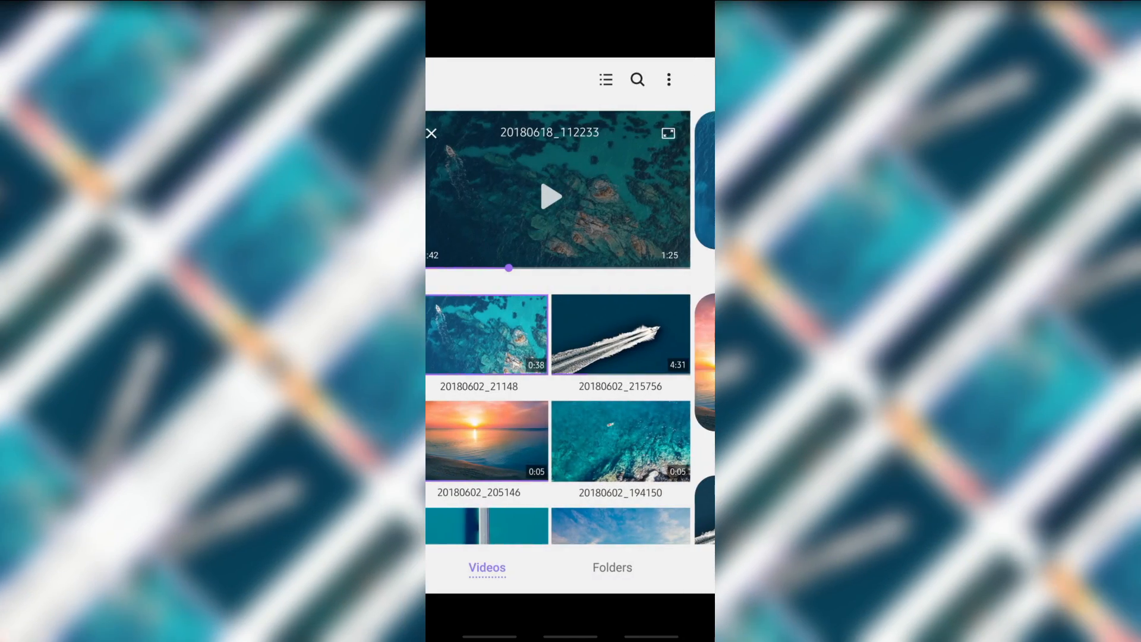